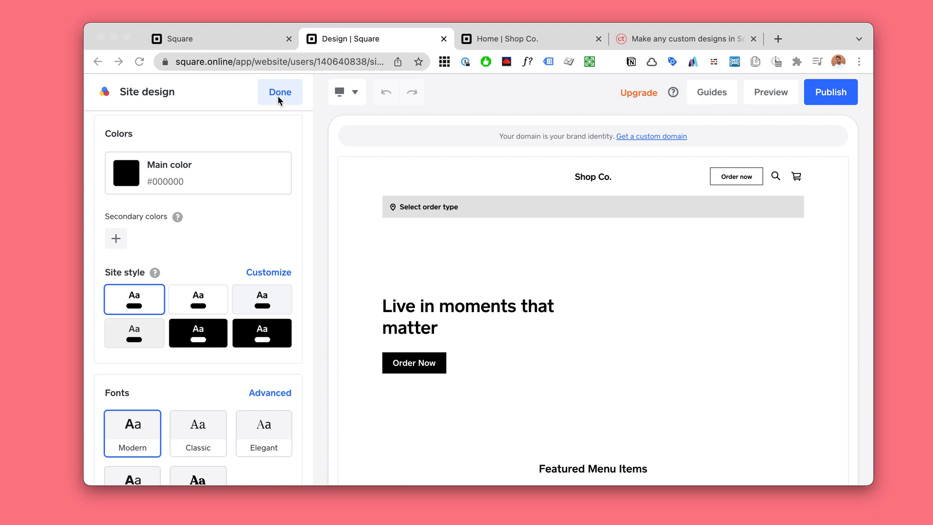
mouse_move(198, 69)
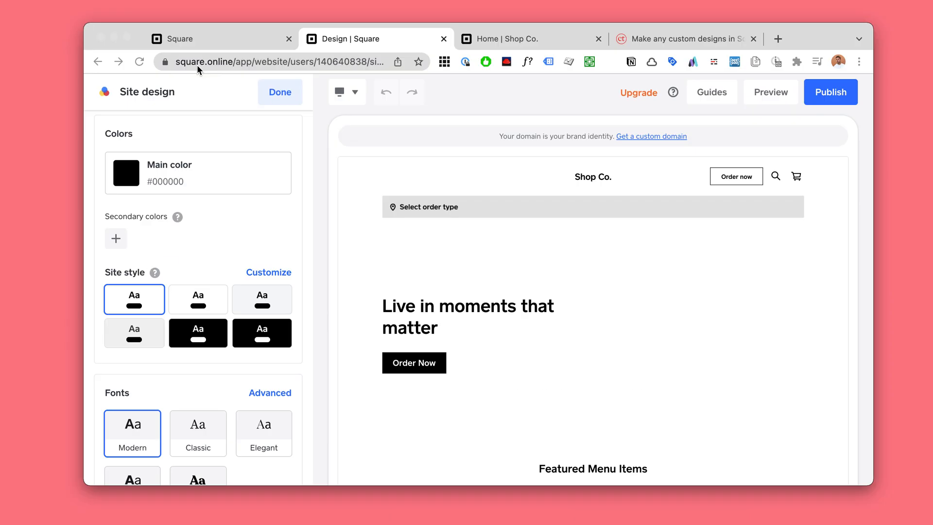
mouse_move(199, 215)
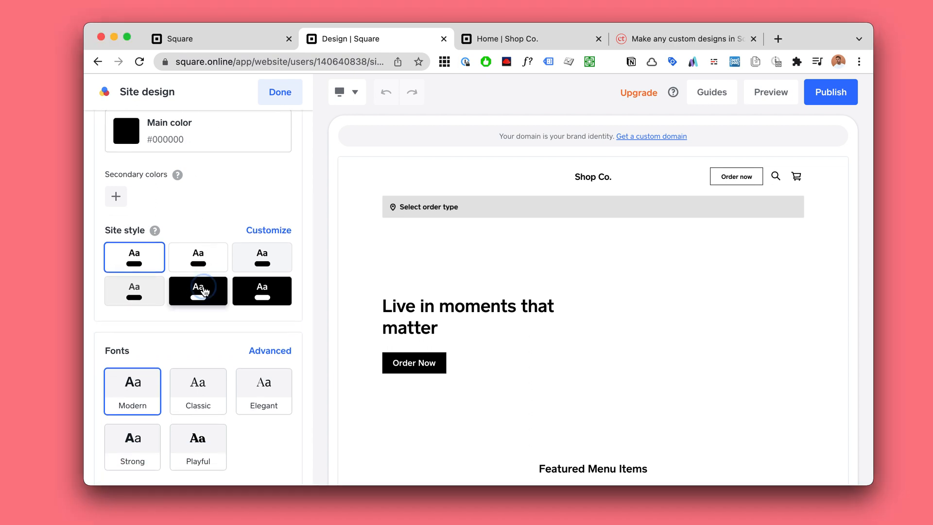
Step: Keep the default light site style, review fonts and button shapes, then go to the blog post draft
click(134, 257)
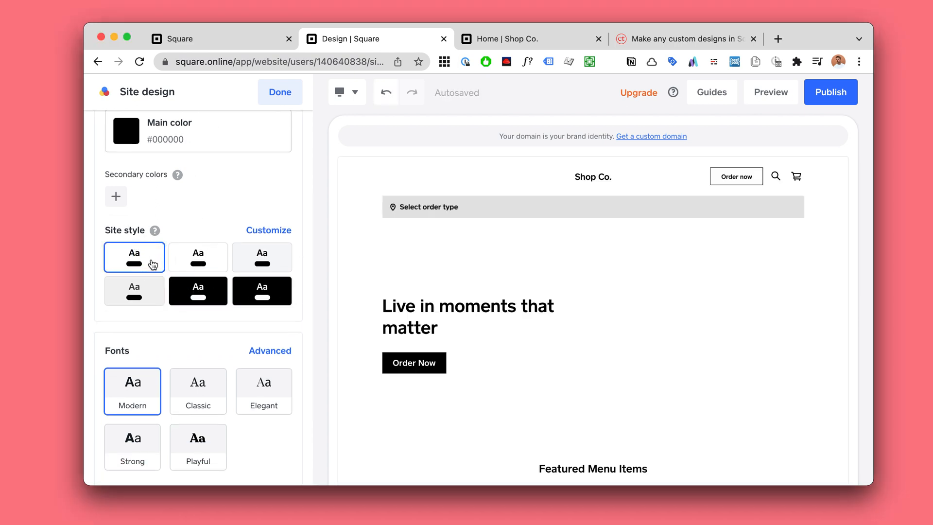
scroll(down, 3)
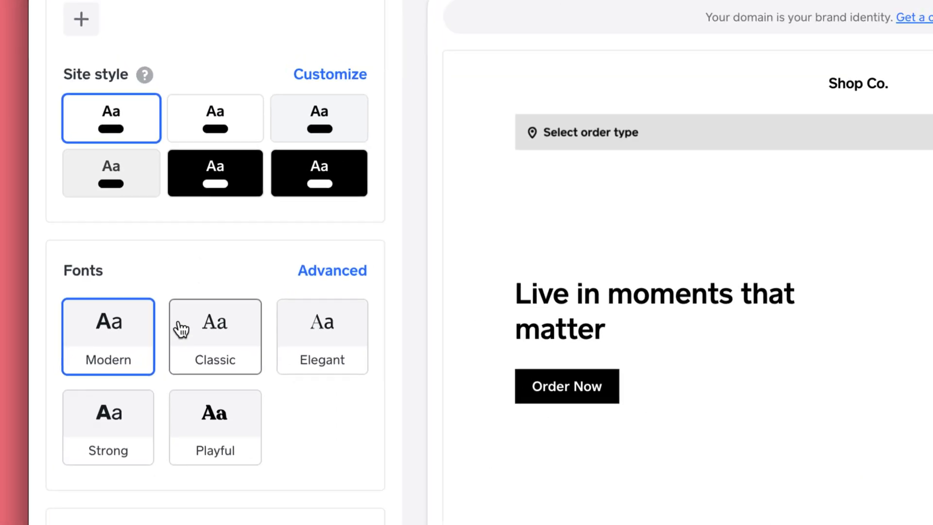
scroll(down, 3)
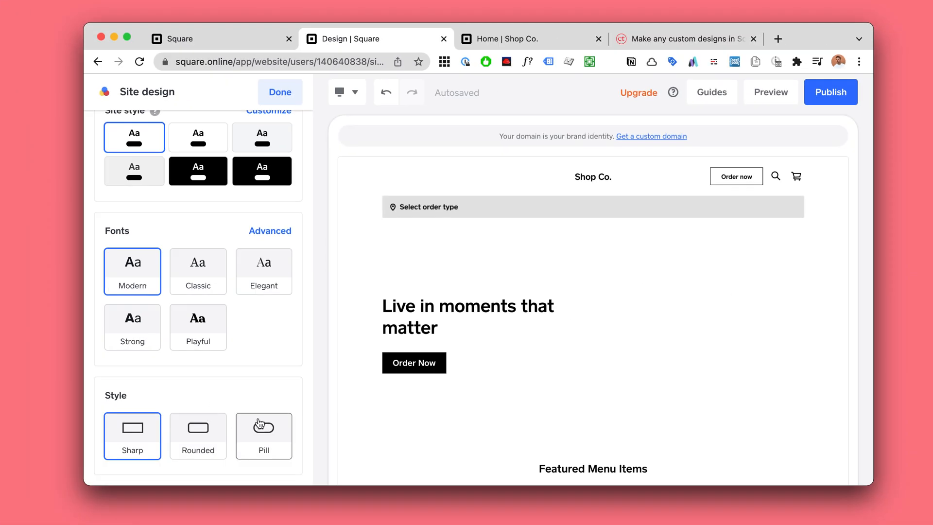
mouse_move(261, 390)
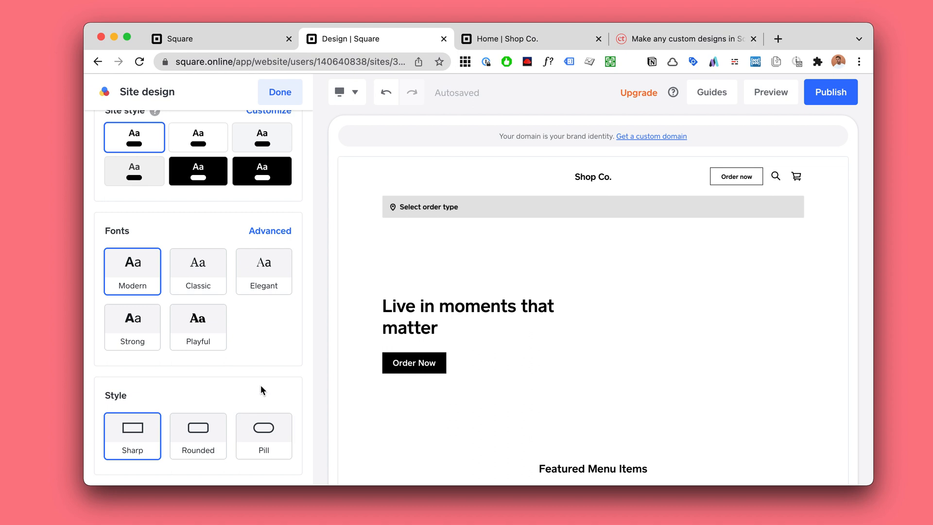
scroll(up, 3)
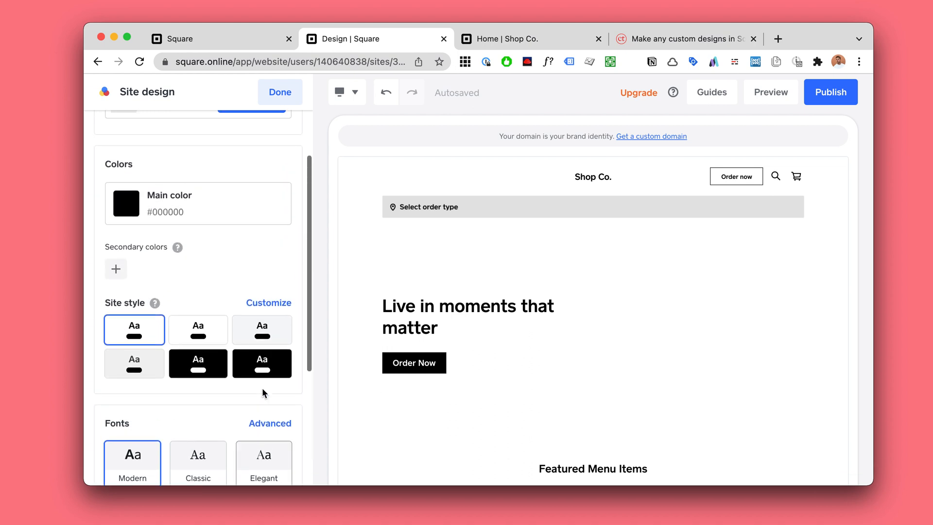
scroll(down, 3)
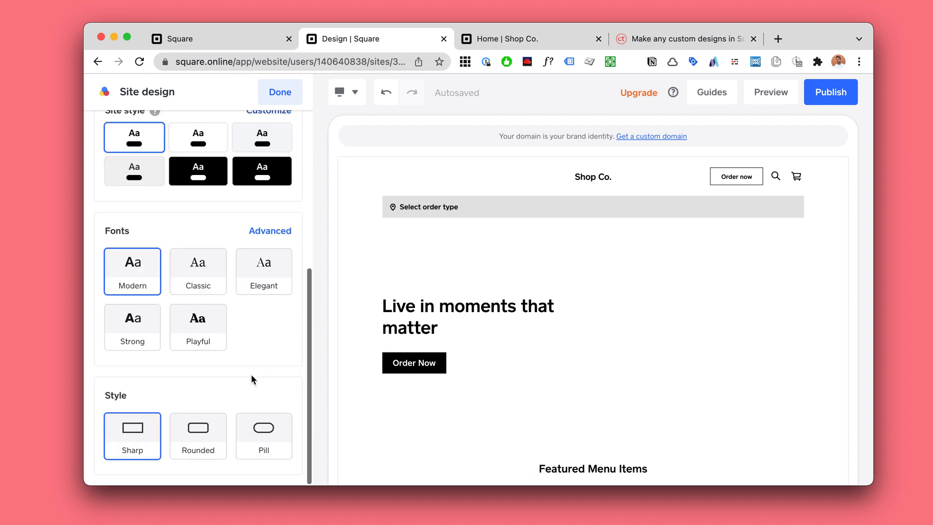
mouse_move(771, 92)
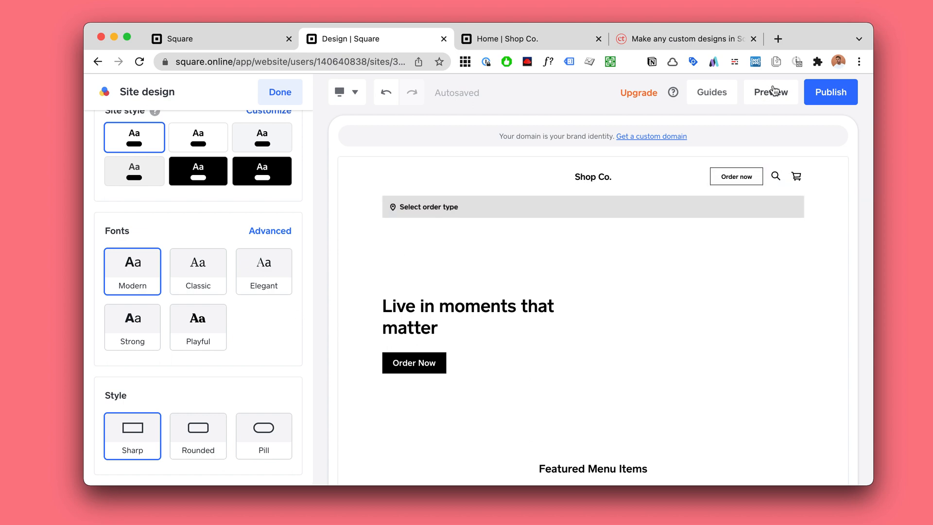
click(684, 38)
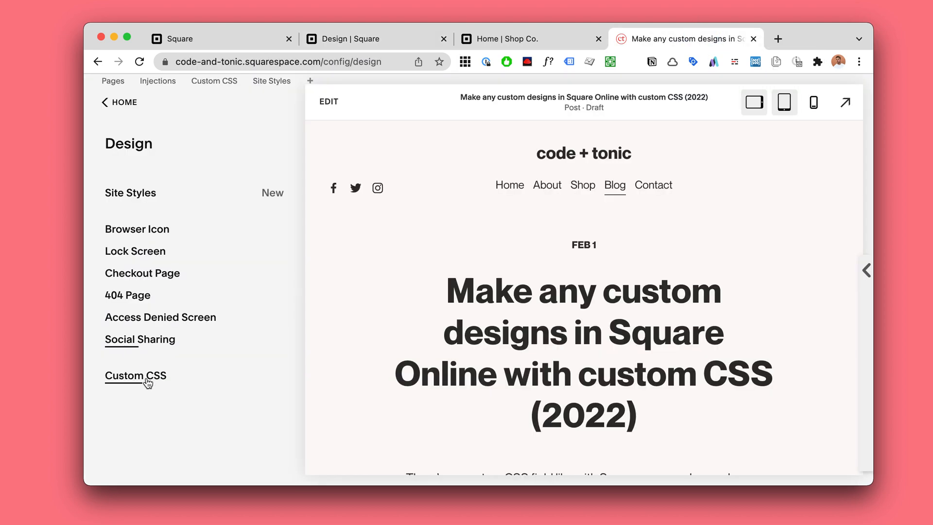
Step: View the Squarespace blog's Custom CSS settings for reference
click(135, 375)
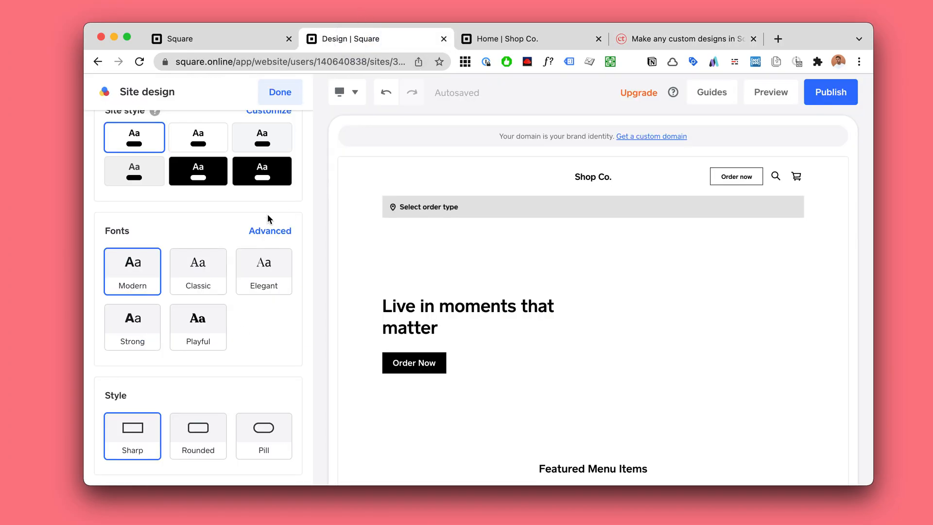
mouse_move(236, 34)
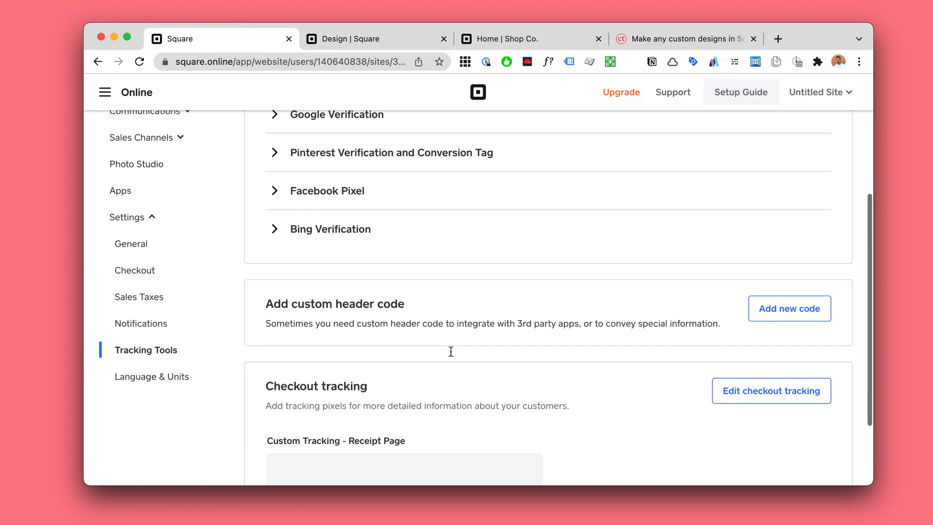
Step: Draft a header code named 'styles' containing a bare <style></style> block and attempt to save it
click(789, 309)
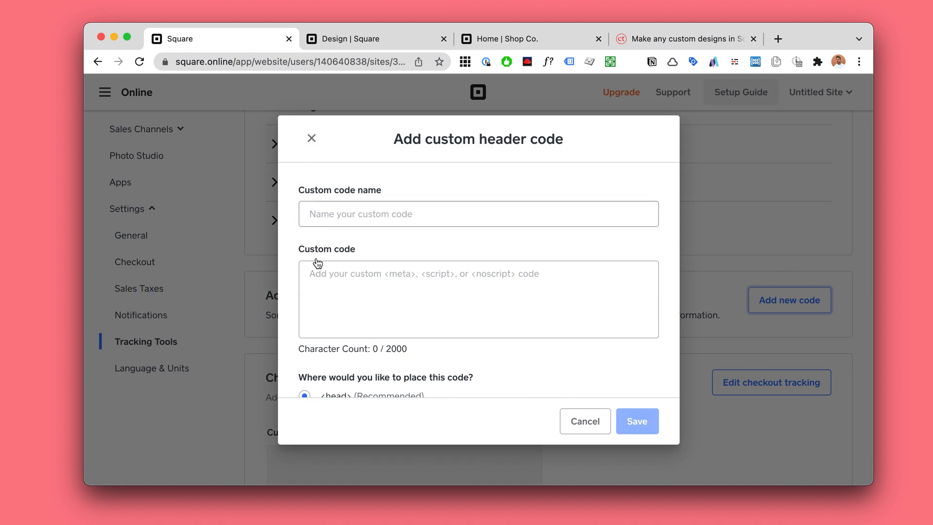
mouse_move(428, 268)
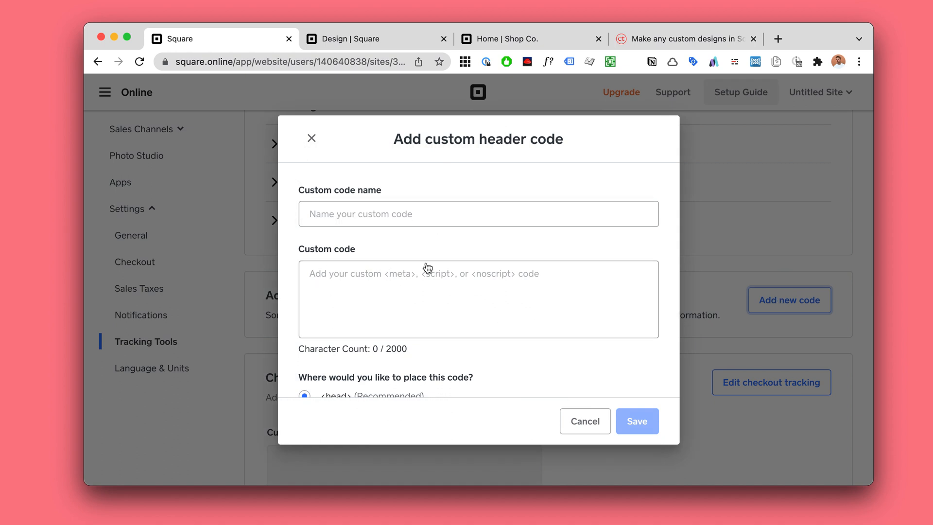
text(<)
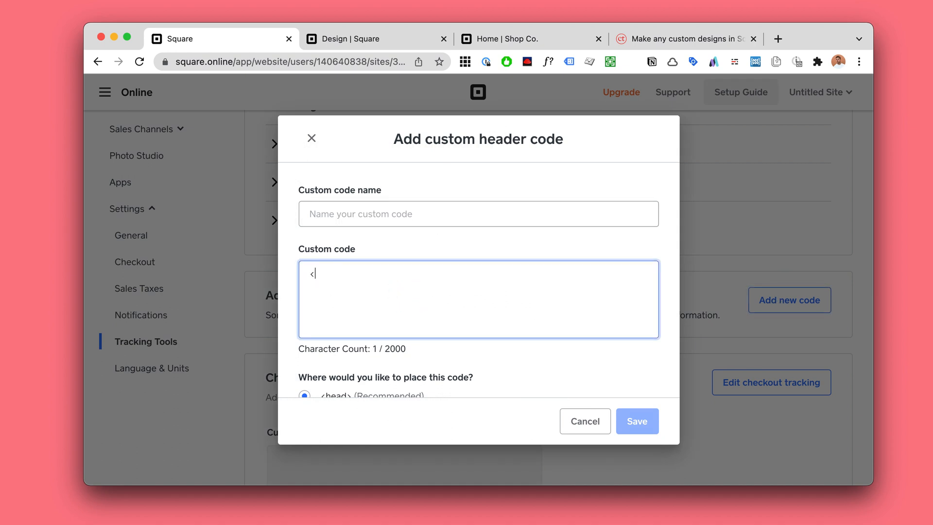
text(style><)
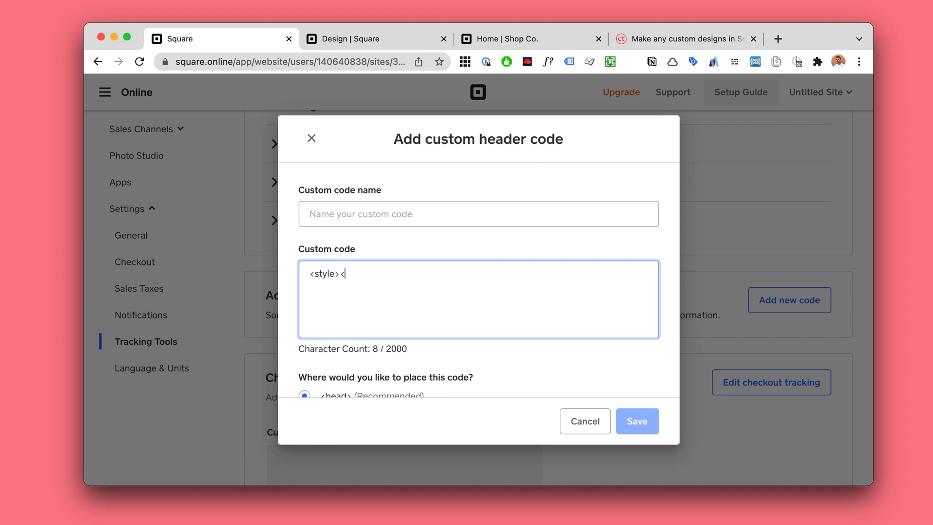
text(/style>)
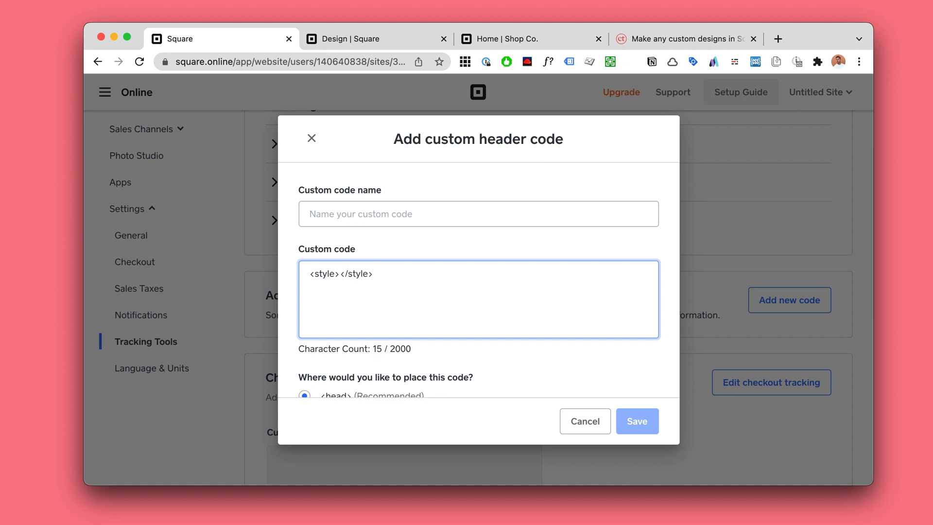
text(dfas)
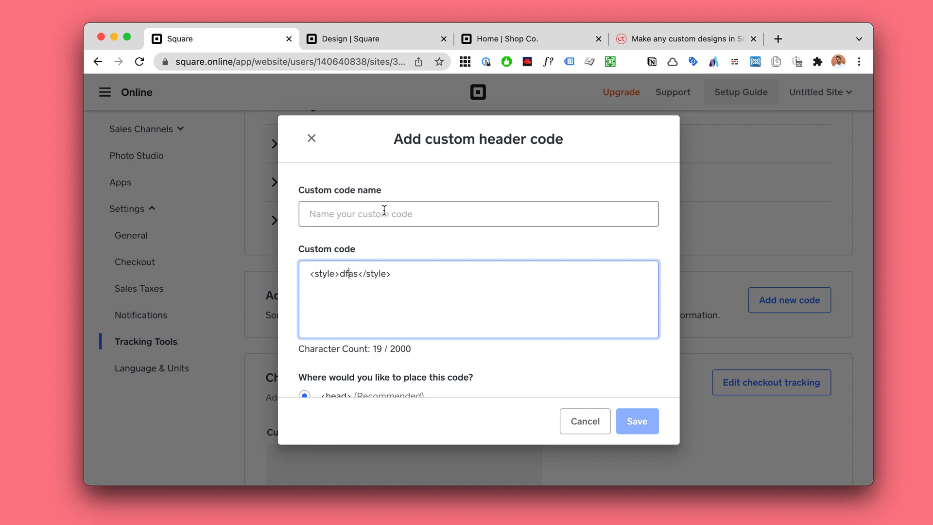
text(styles)
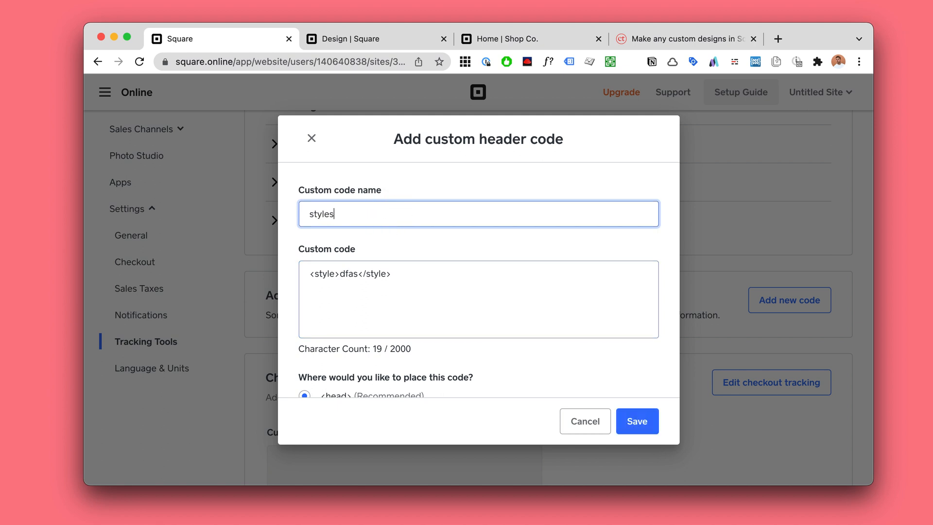
click(636, 421)
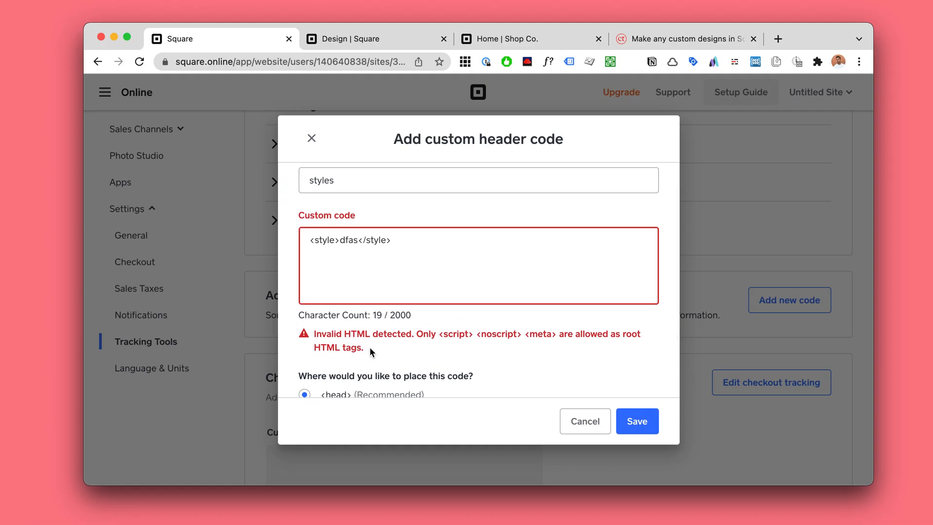
mouse_move(451, 330)
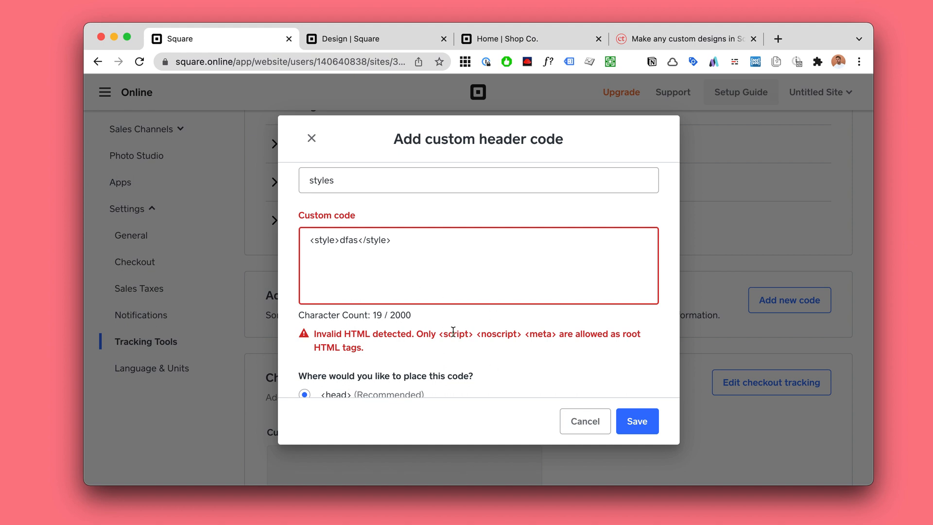
mouse_move(706, 39)
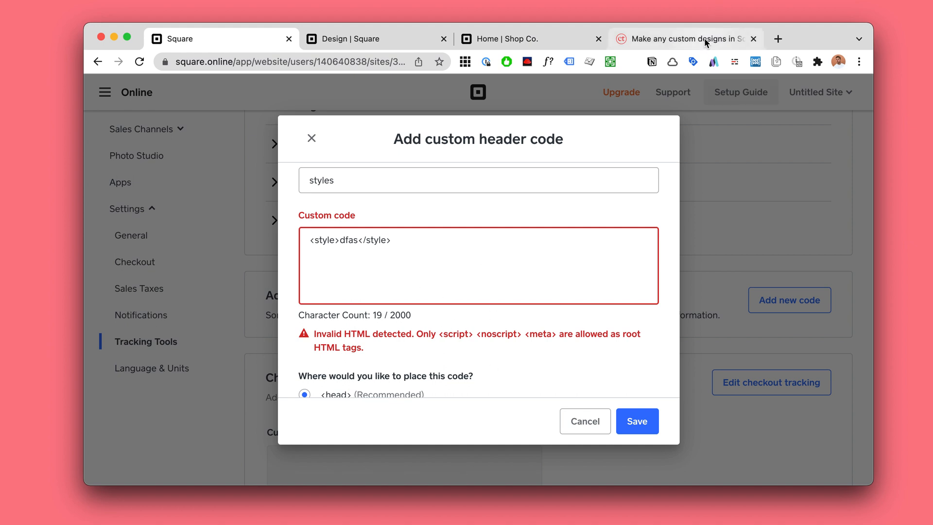
Step: Check the custom CSS blog post instructions before discarding the rejected draft
click(684, 38)
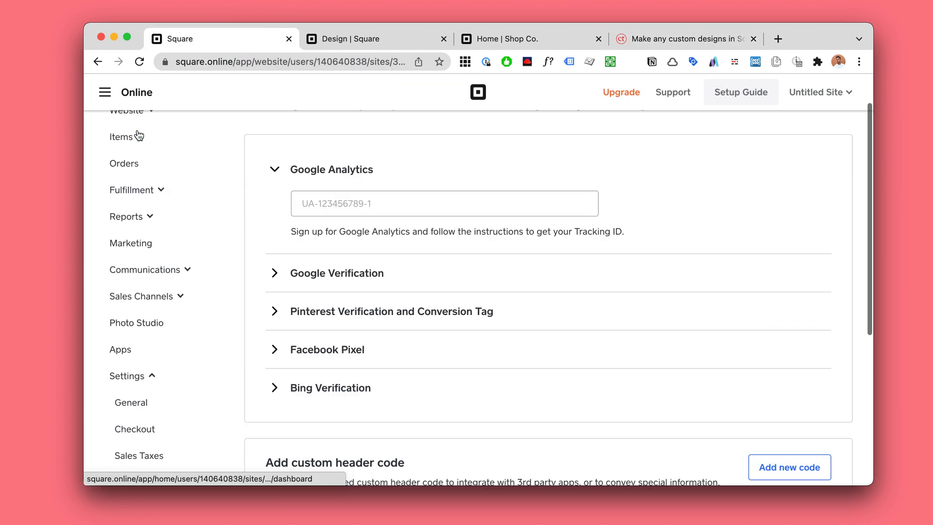
Step: Save a custom header code named 'Styles' with the script that inserts the CSS
scroll(down, 3)
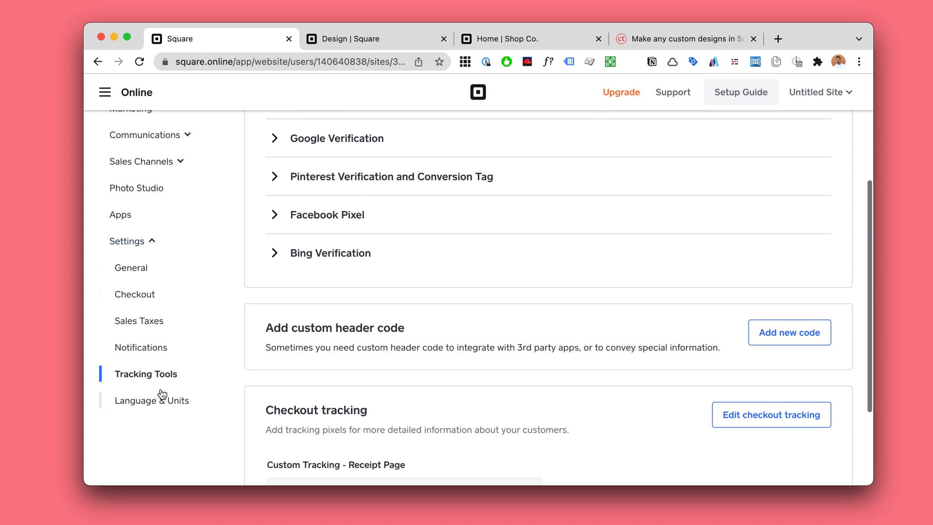
scroll(down, 3)
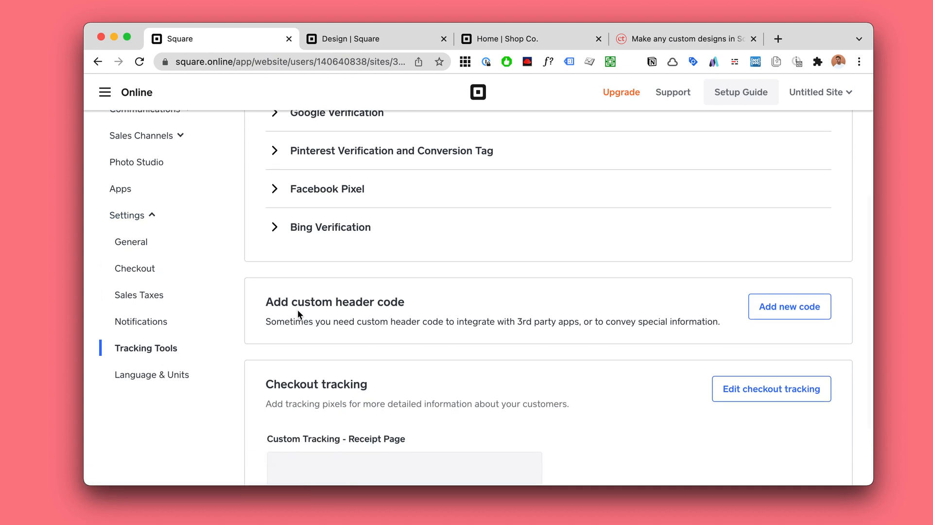
mouse_move(771, 320)
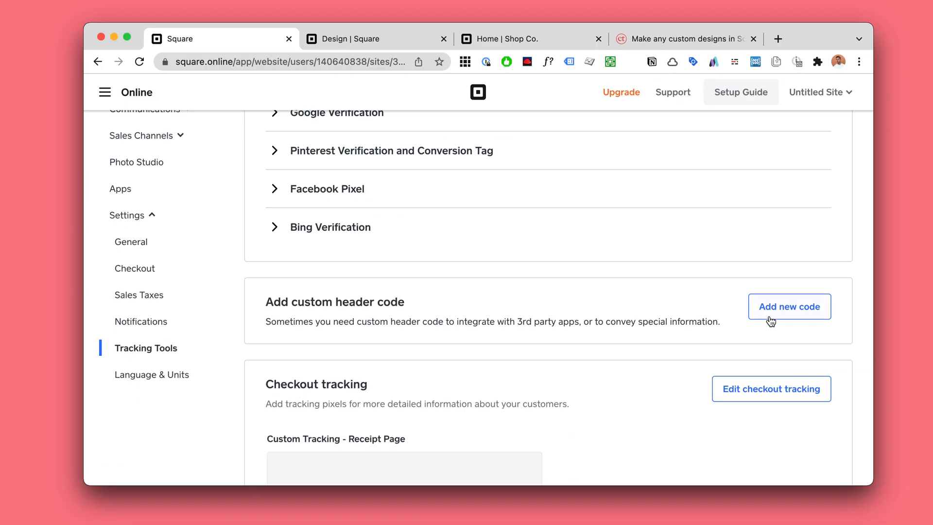
click(789, 306)
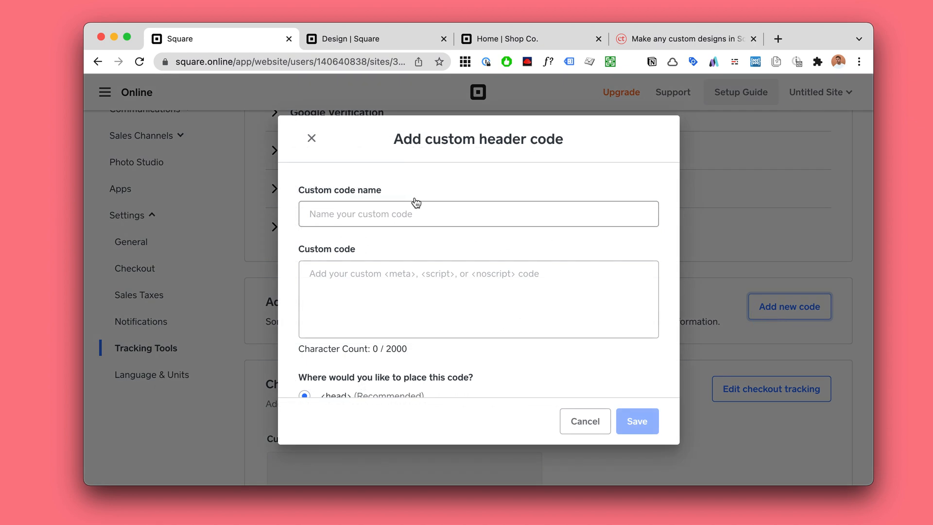
text(Styles)
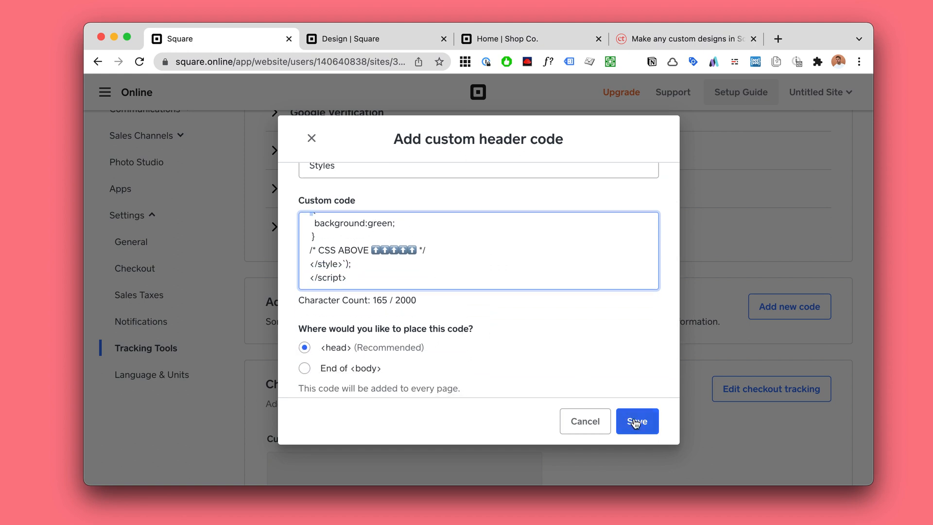
click(637, 421)
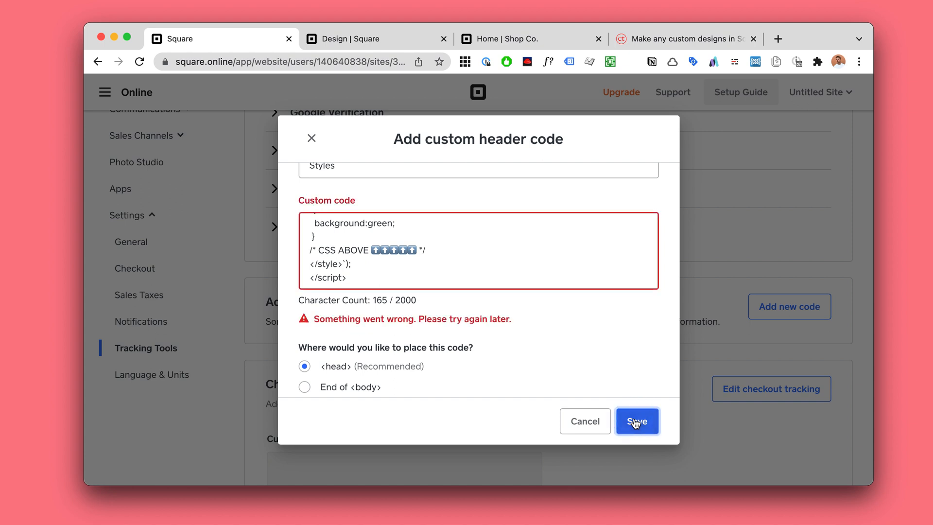
Step: Add and save another 'style' header code entry injecting the green-background CSS
scroll(up, 3)
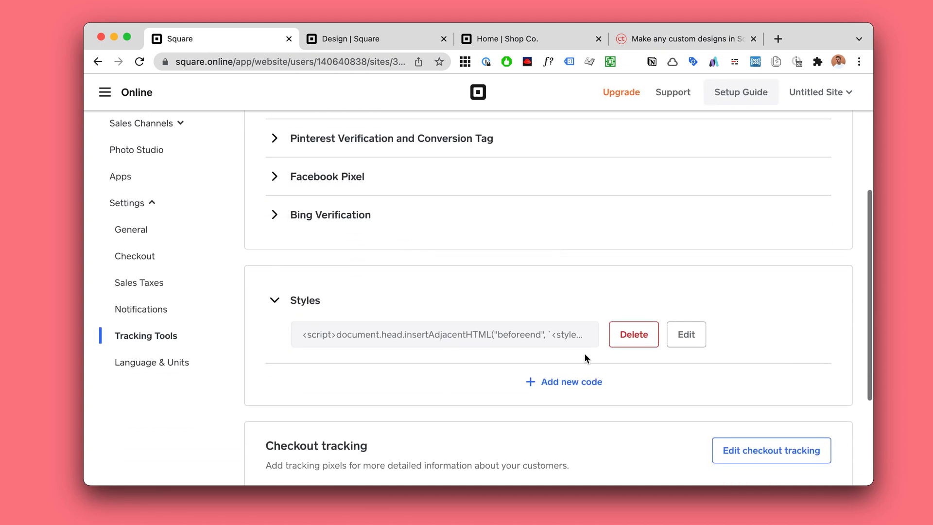
click(633, 334)
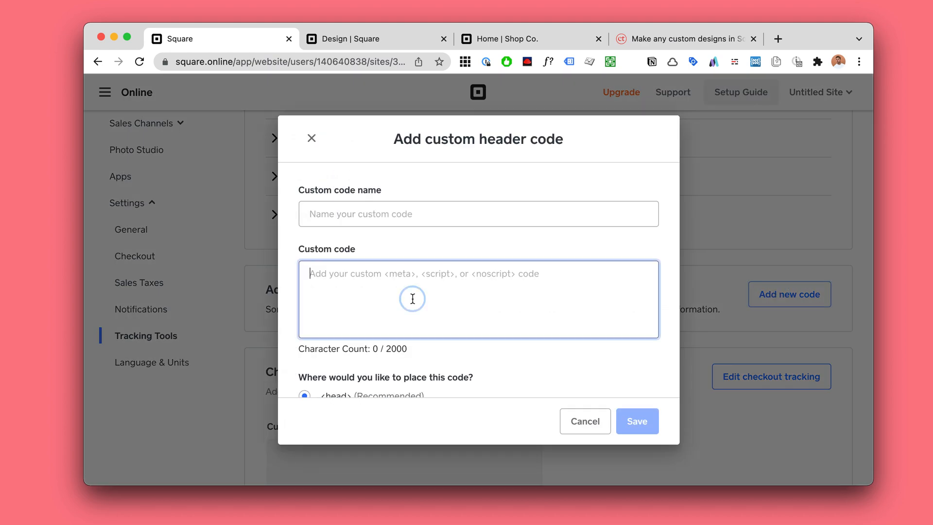
text(style>`);)
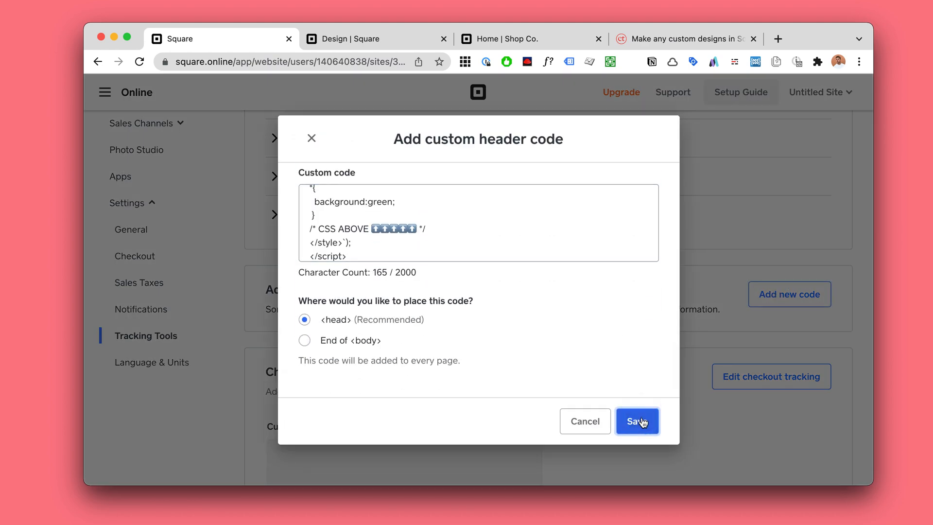
click(636, 421)
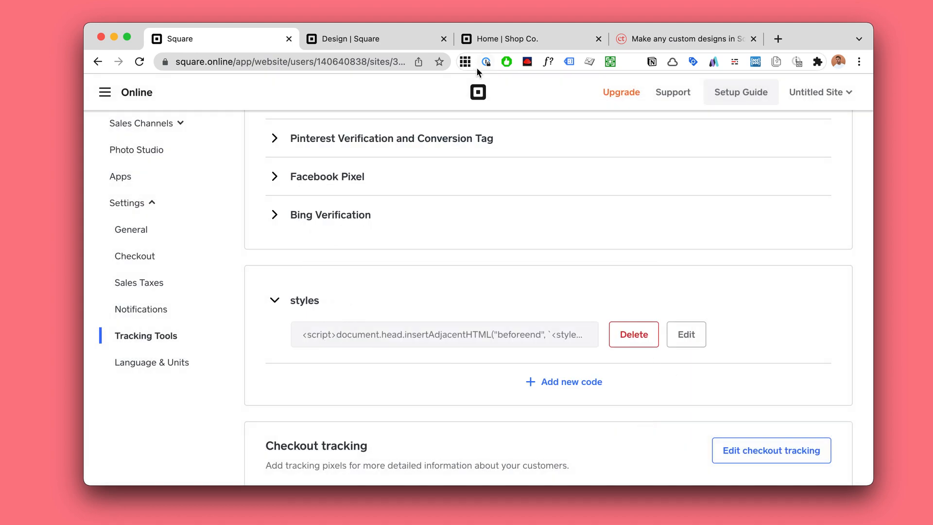
mouse_move(676, 355)
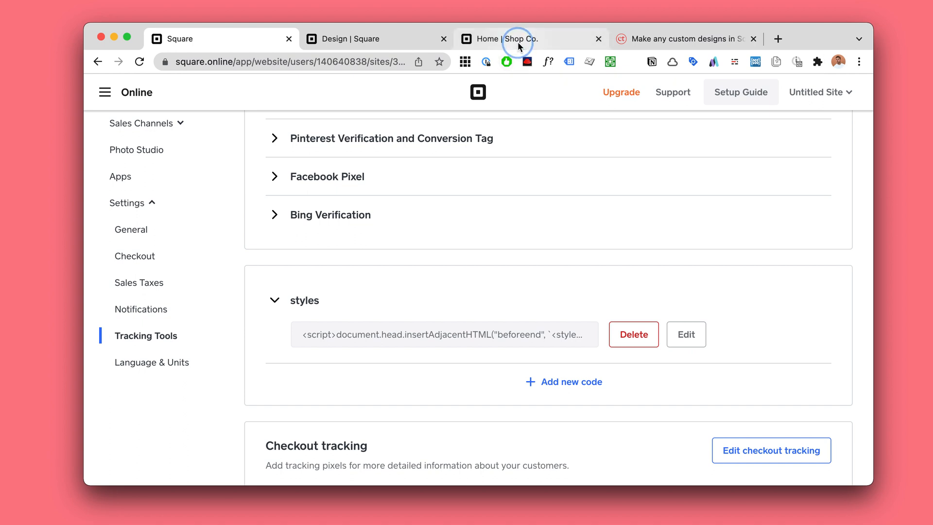
Step: Check the live Shop Co. site, then publish the site from the design editor
click(529, 39)
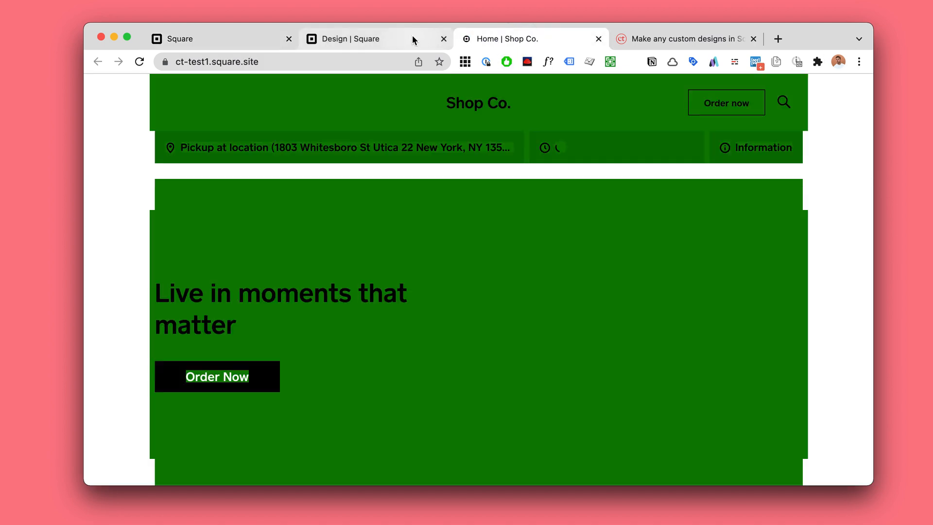
click(357, 39)
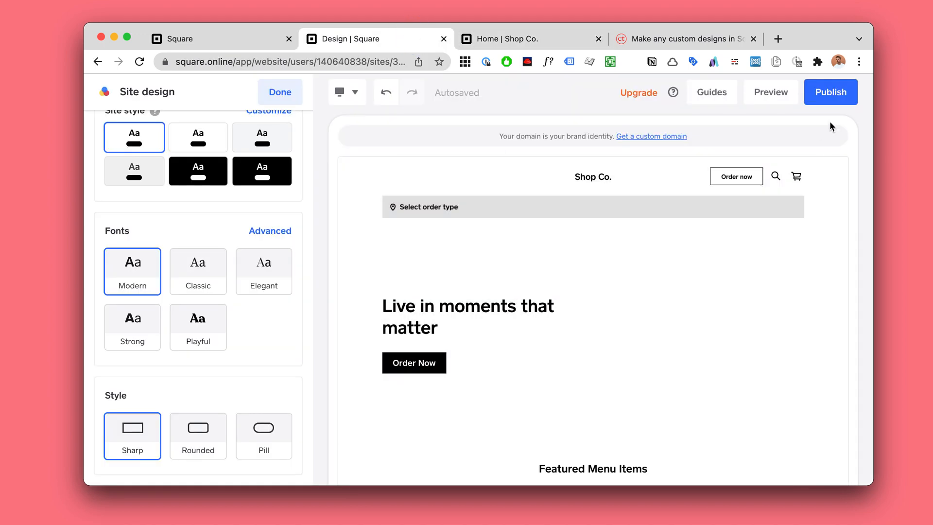
click(832, 91)
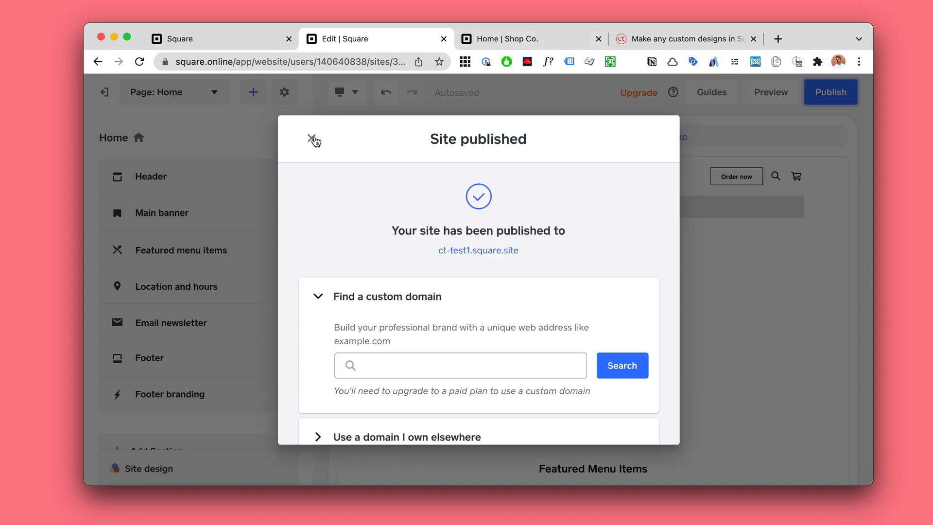
mouse_move(831, 106)
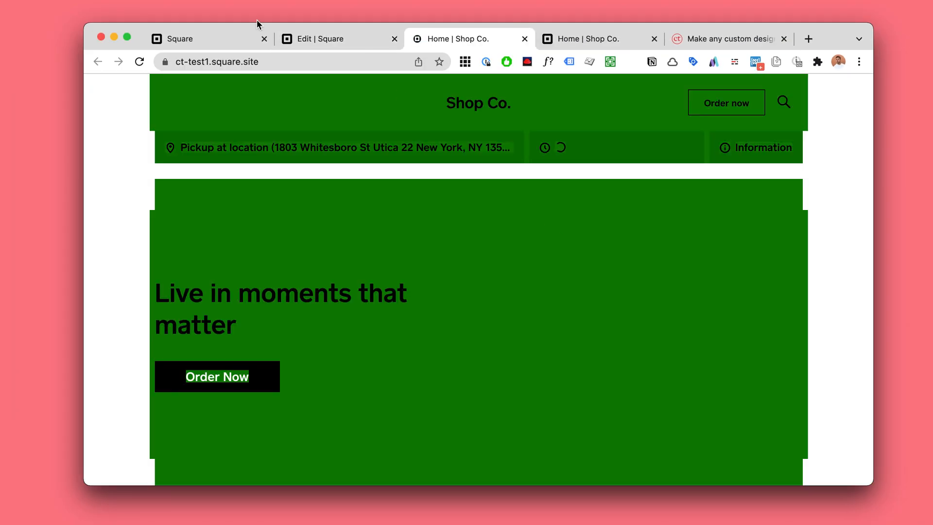
Step: Edit the styles header code, replacing background:green with background:orange
click(208, 39)
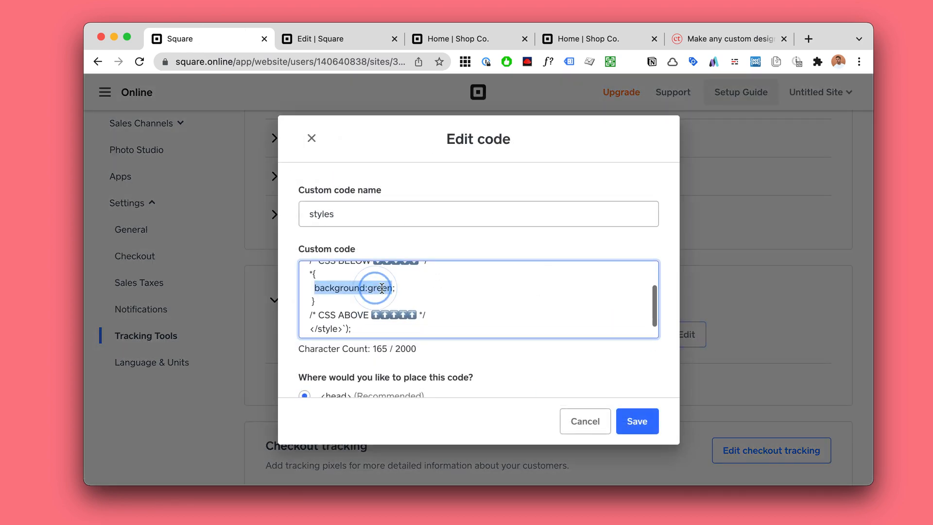
key(Delete)
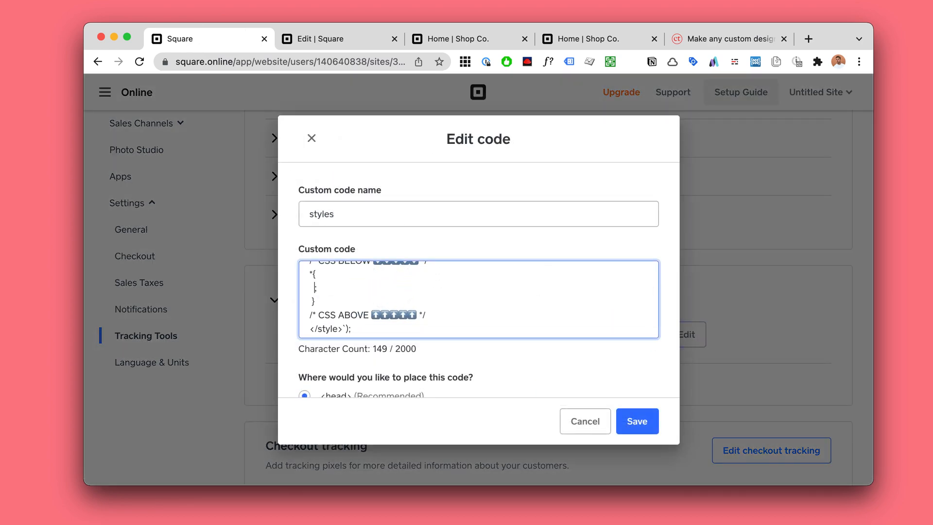
text(background:)
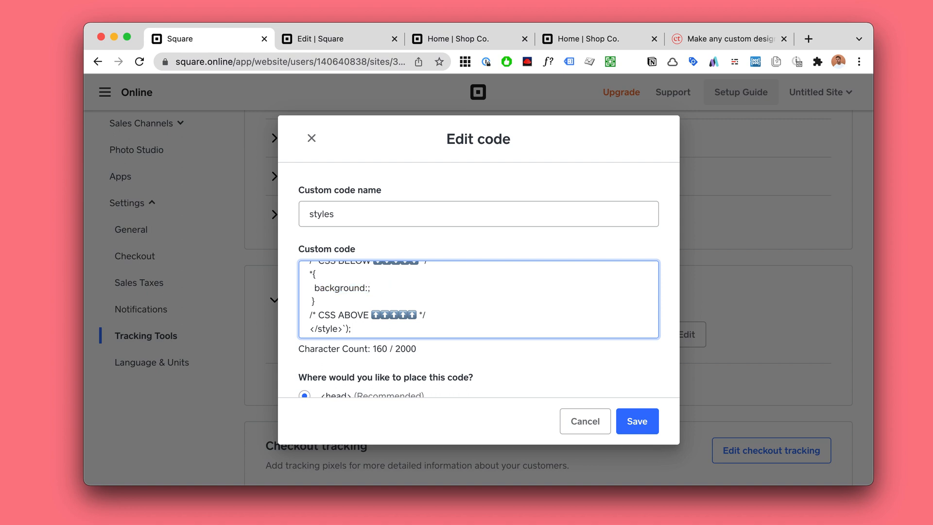
text(orange)
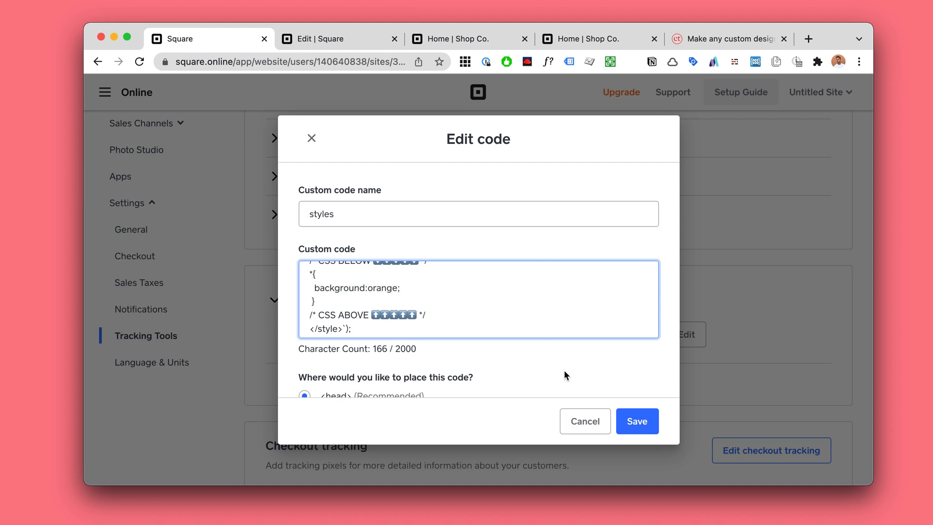
Step: Save the orange background code, republish the site and open the live link
click(635, 421)
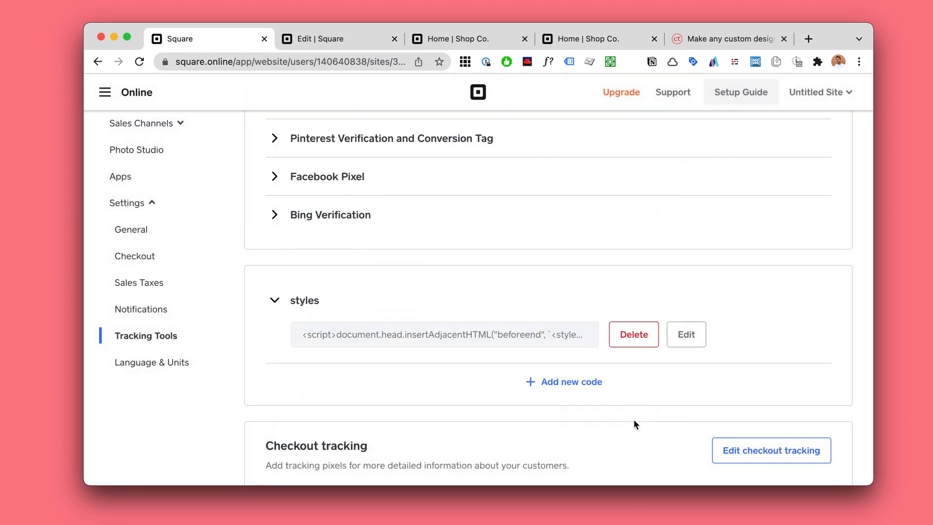
click(598, 39)
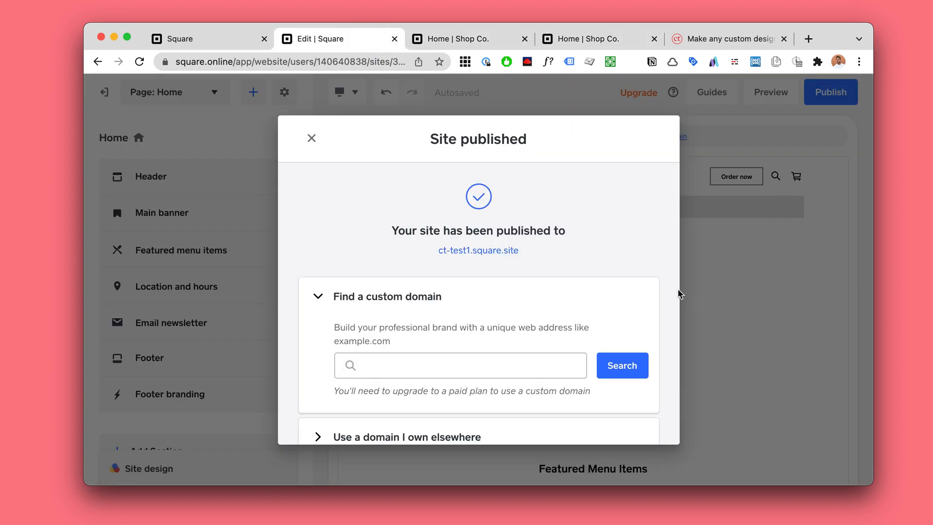
click(312, 138)
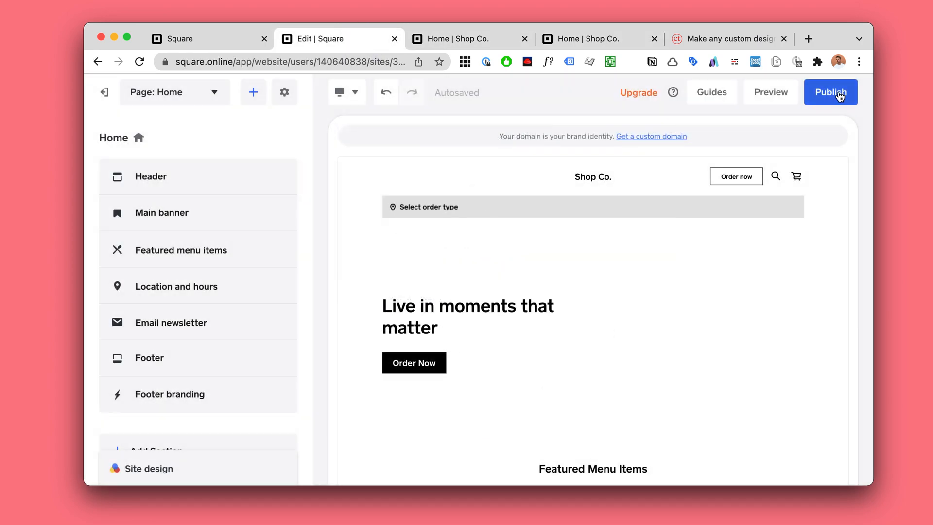
click(831, 92)
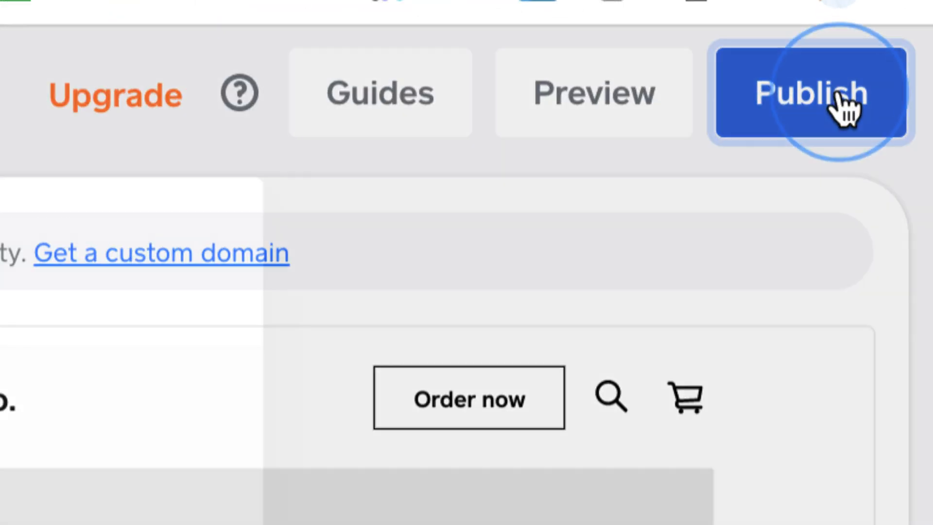
click(830, 92)
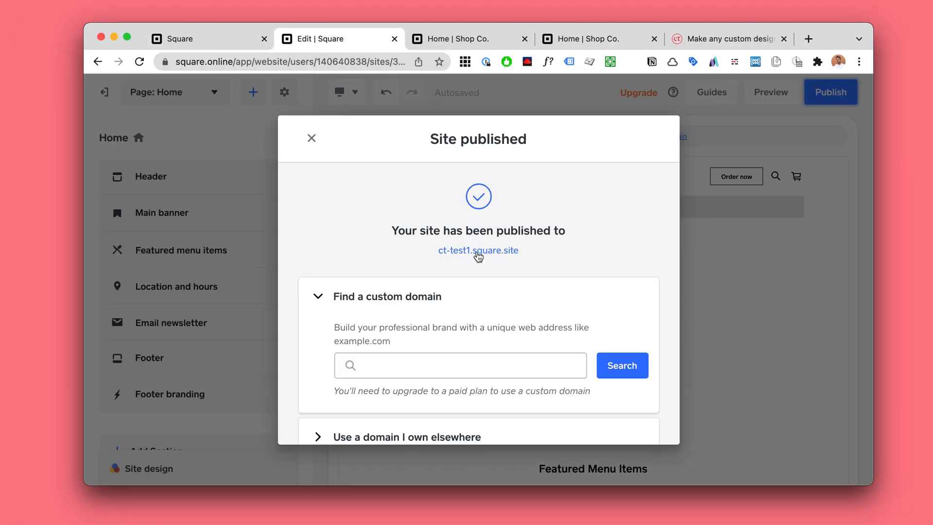
click(477, 250)
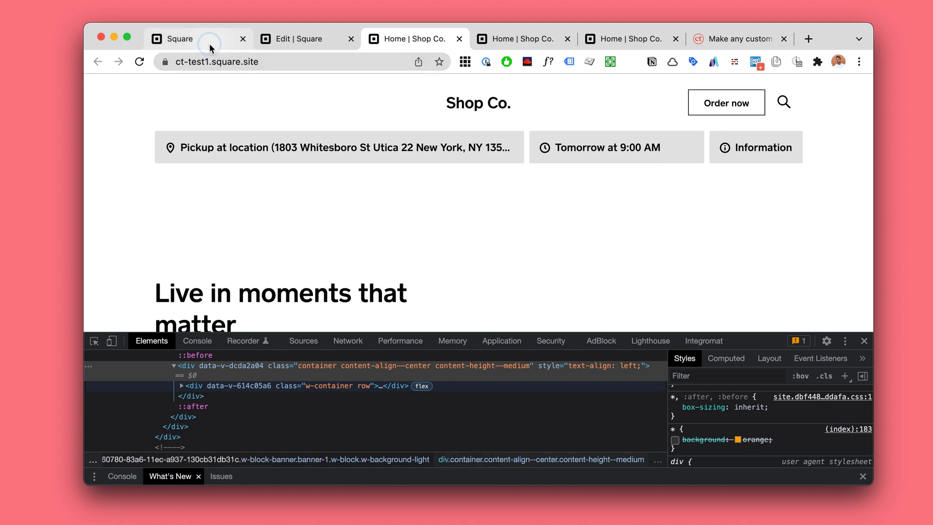
Step: Return to the Square settings page and the remaining live Shop Co. tab
click(185, 39)
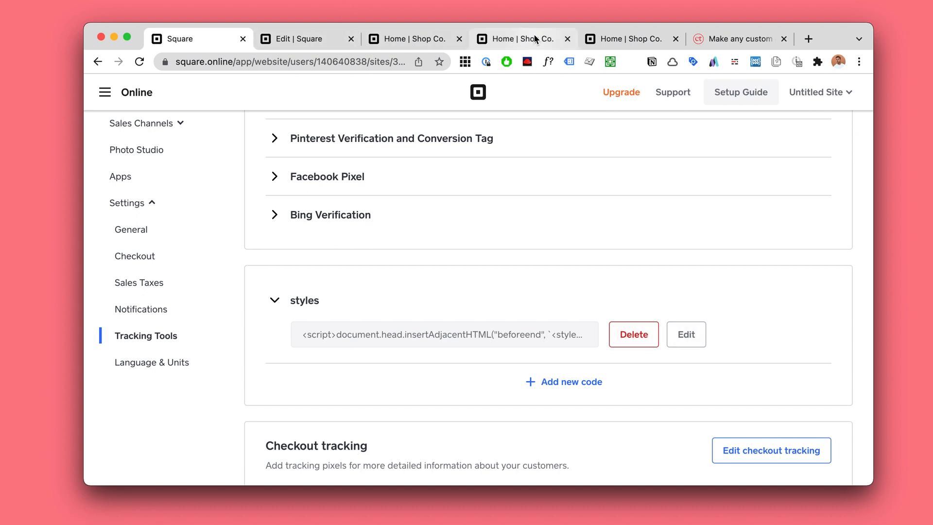
click(523, 38)
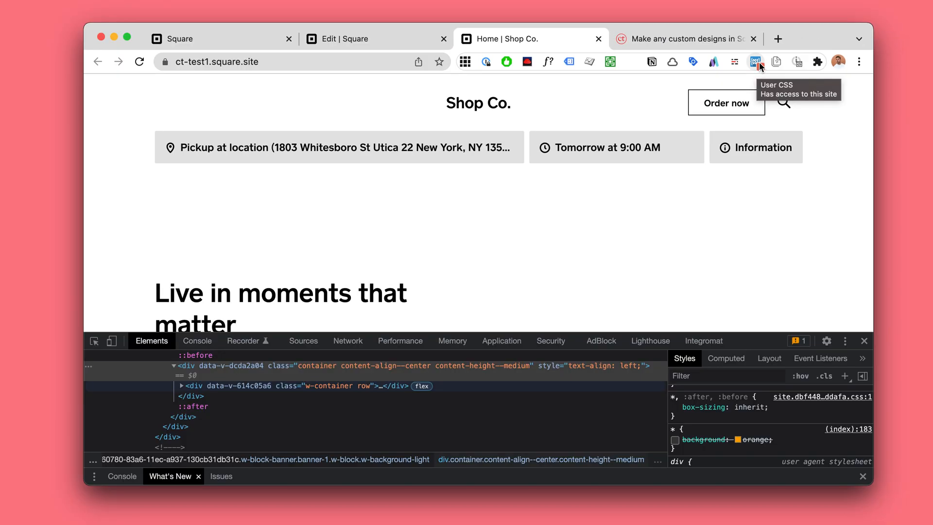
Step: Test a *{background:blue !important; color:red} rule in User CSS, then delete it
click(756, 61)
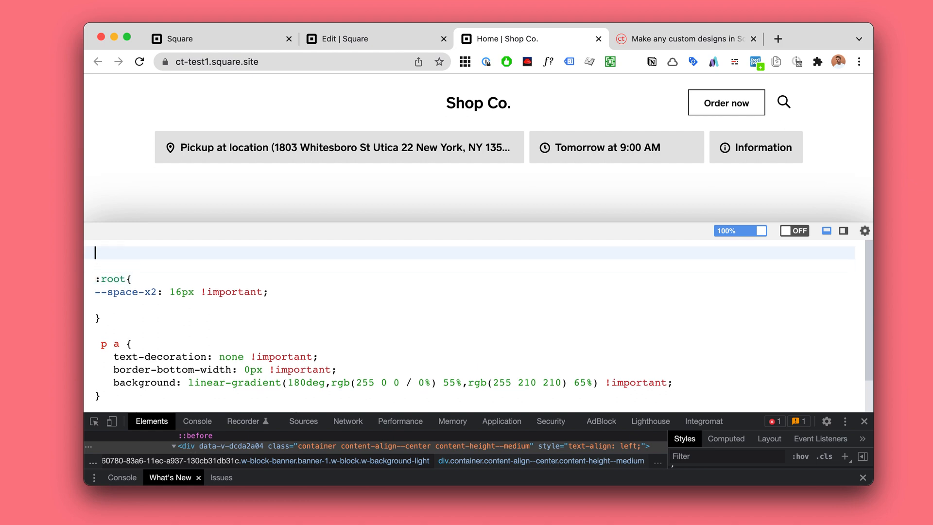
text(*{backgroud)
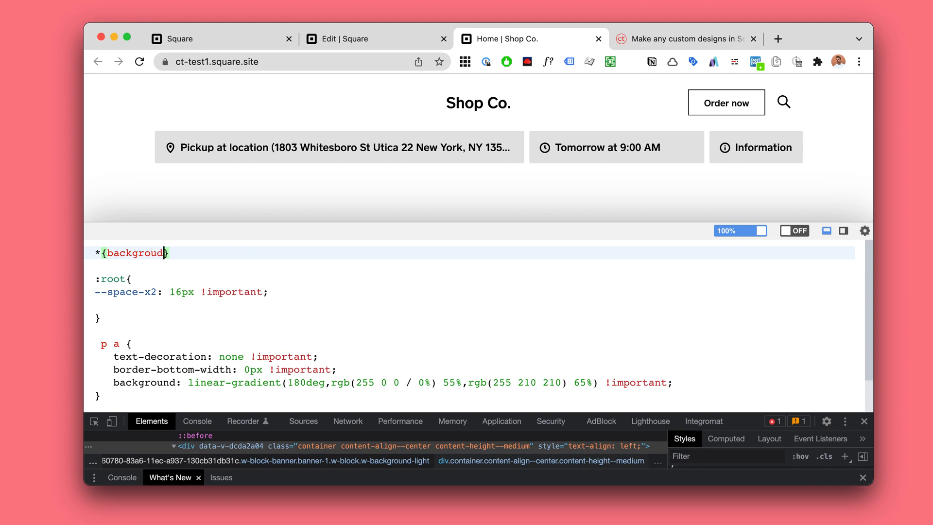
text(:blue !important)
text(color:})
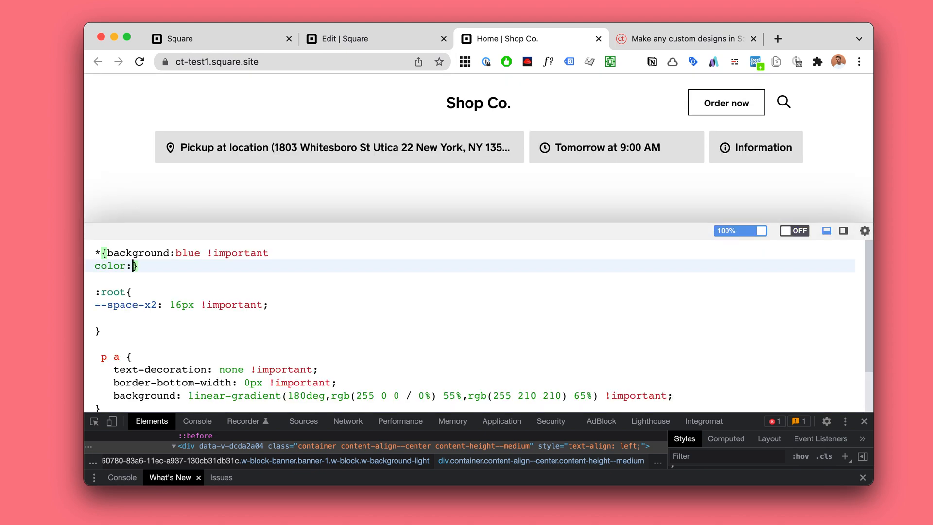
text(red !important;)
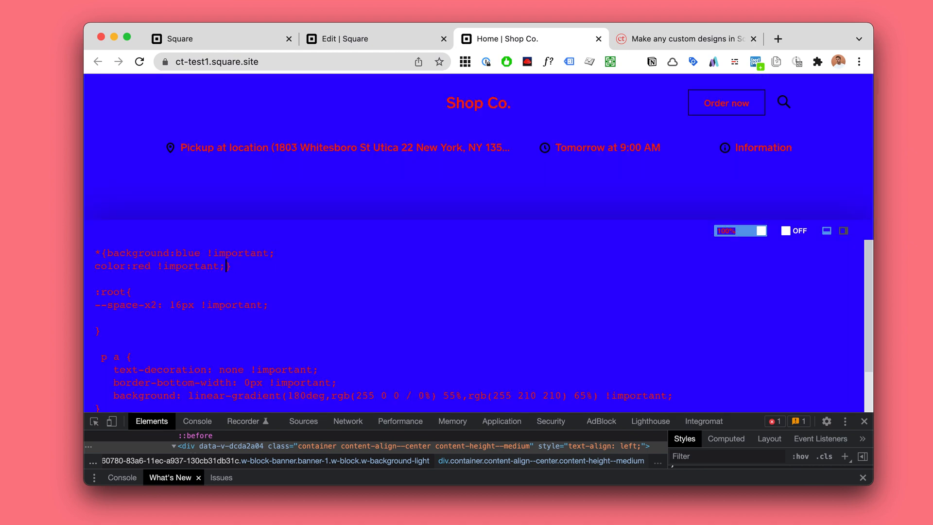
scroll(down, 3)
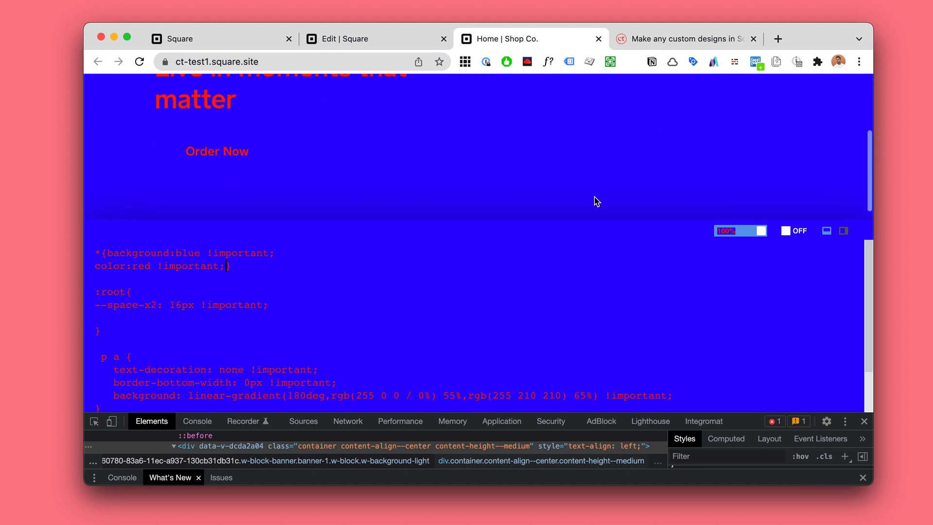
scroll(up, 3)
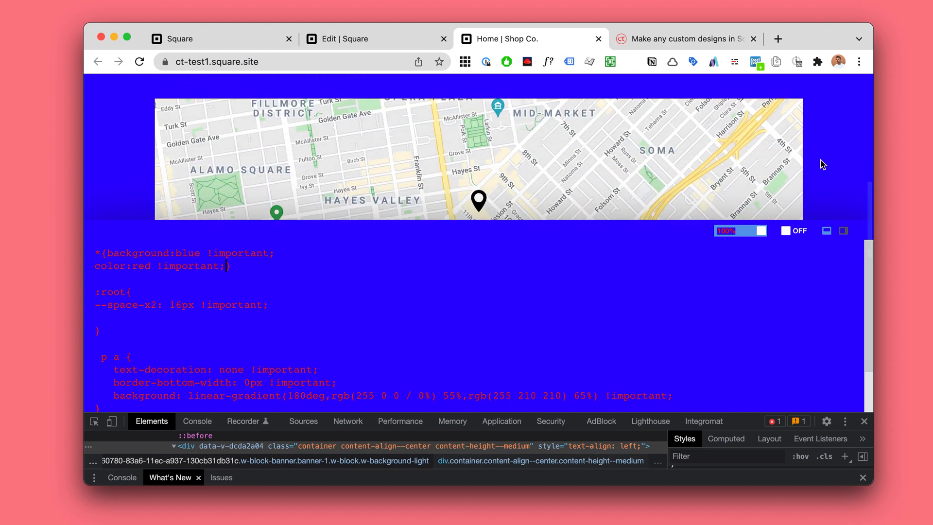
scroll(down, 3)
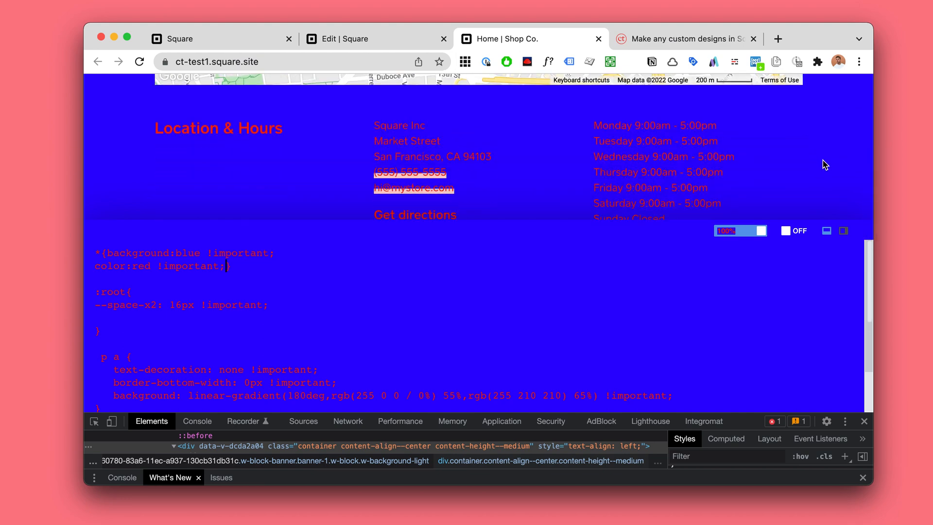
scroll(up, 3)
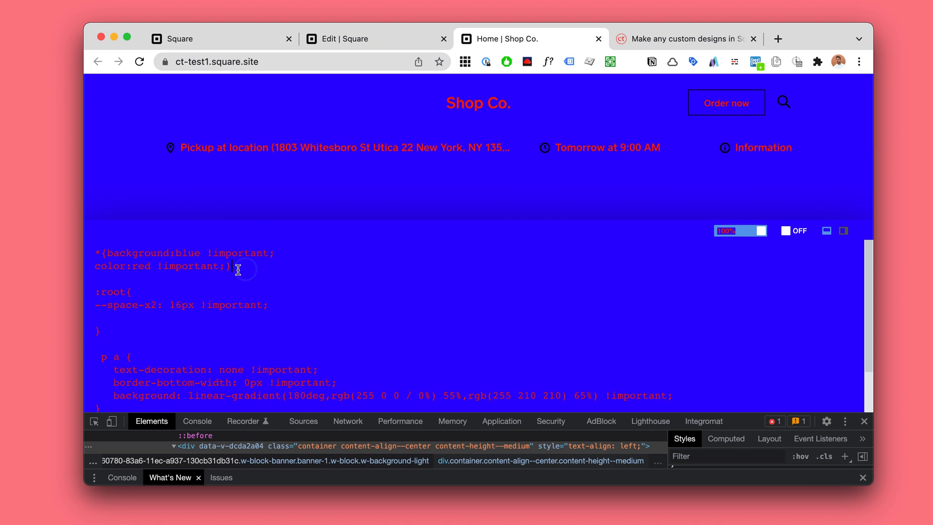
key(Backspace)
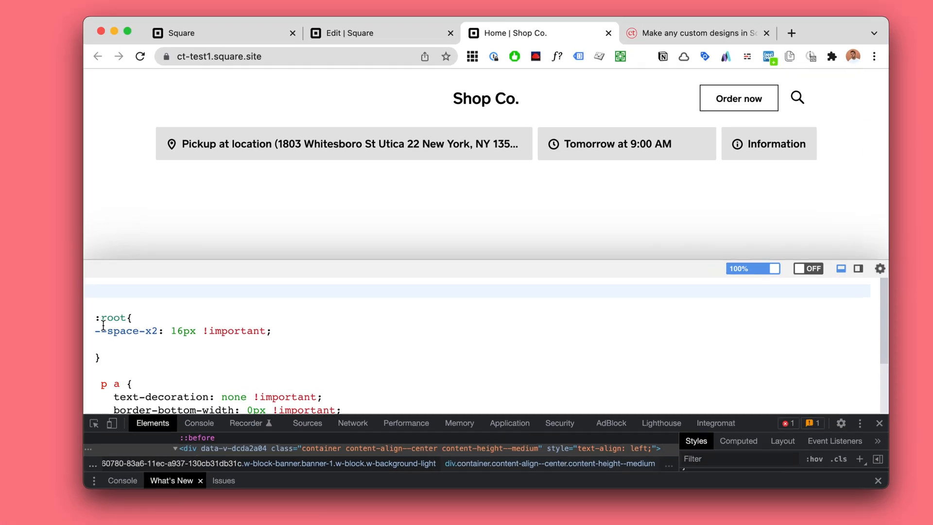
Step: Set --space-x2 to 3 and add an .action-button__button rule with background #ff6340 !important
double_click(182, 331)
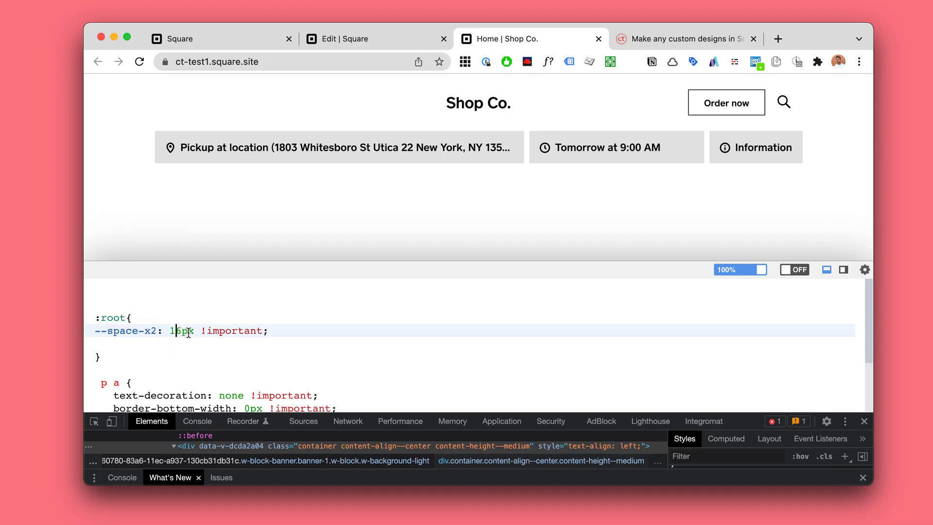
text(3)
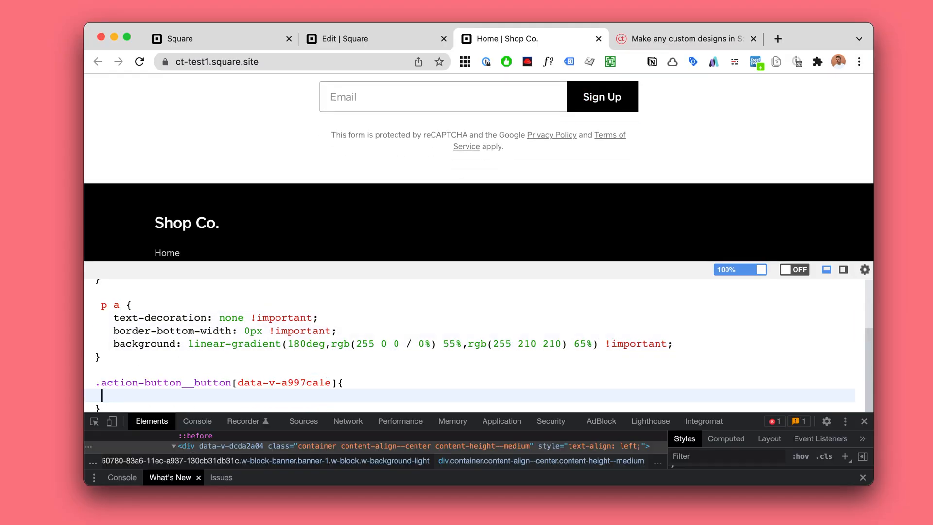
text(background: #ff6340 !important;)
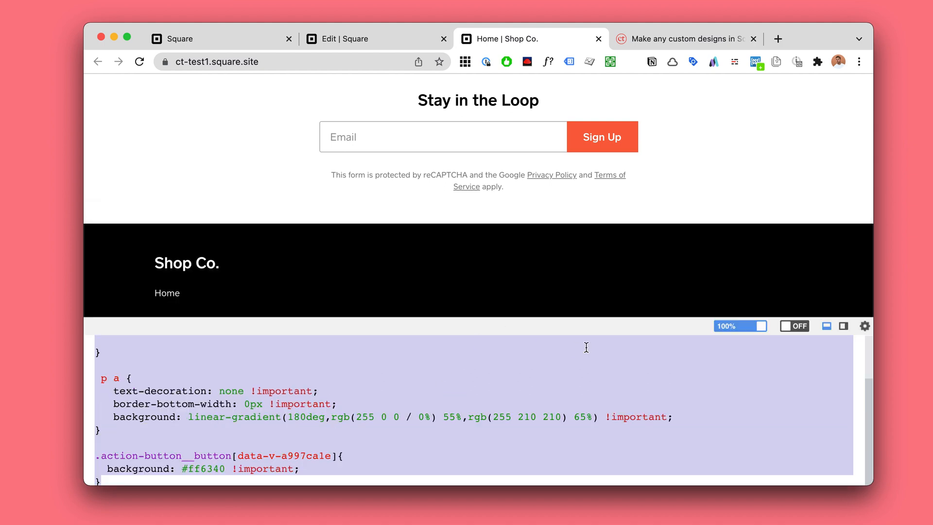
scroll(up, 3)
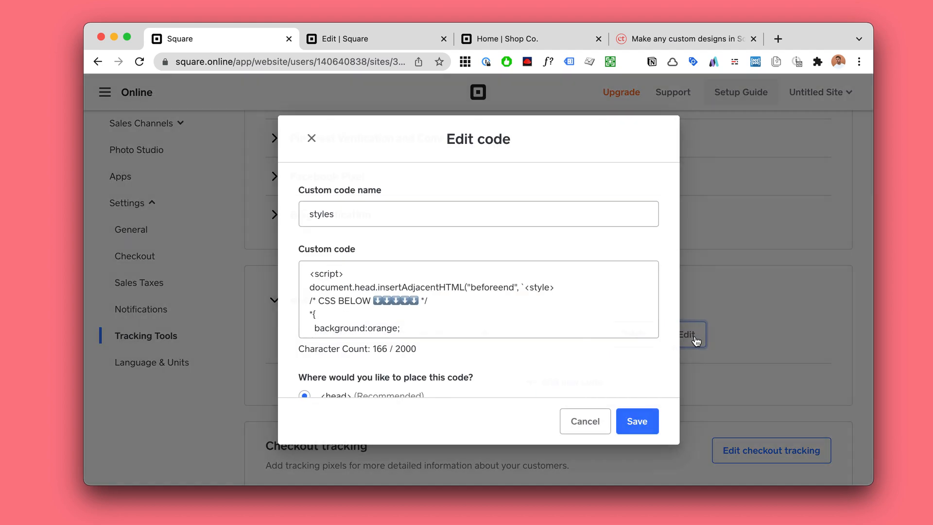
Step: Paste the CSS into the styles header code, save, publish, and open the site link in a private window
click(350, 317)
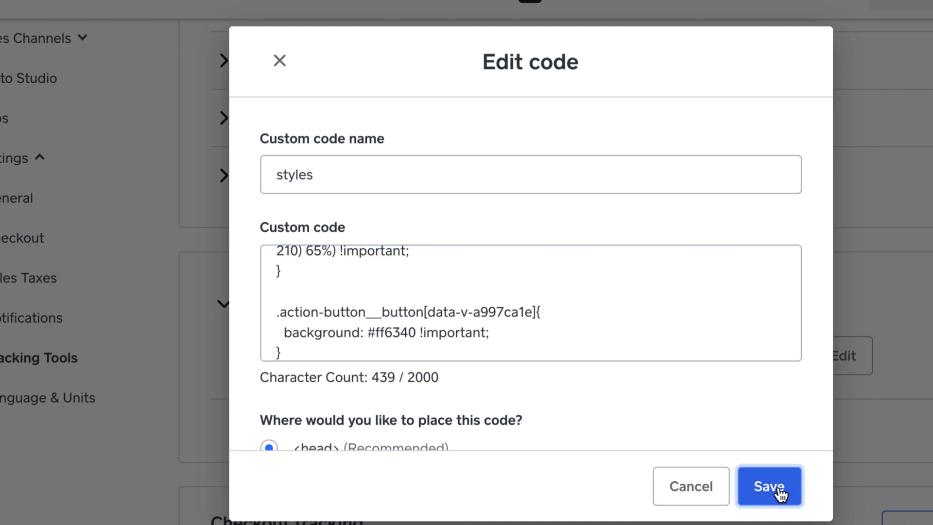
click(770, 486)
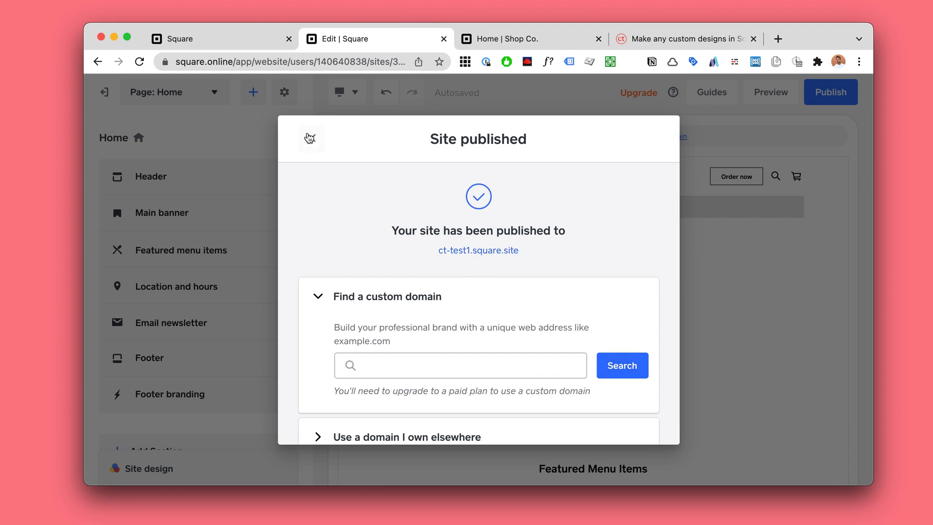
click(831, 93)
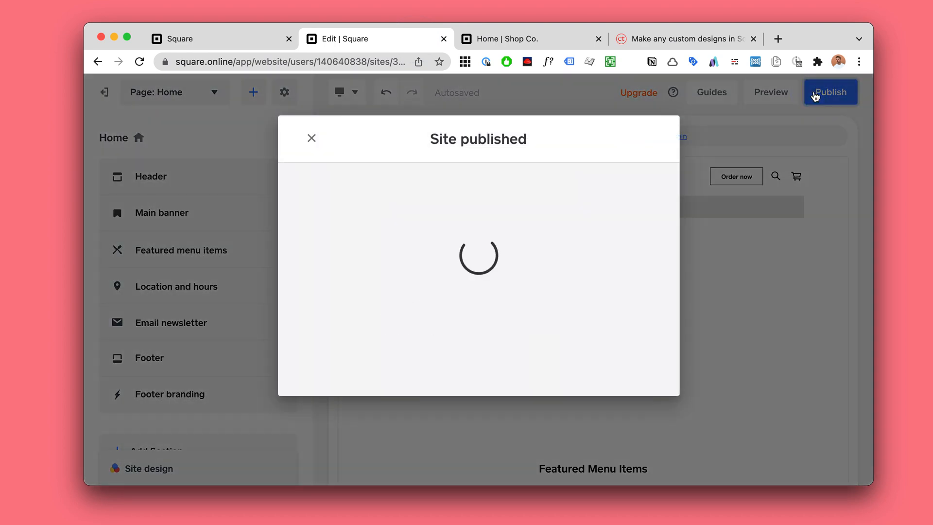
mouse_move(540, 180)
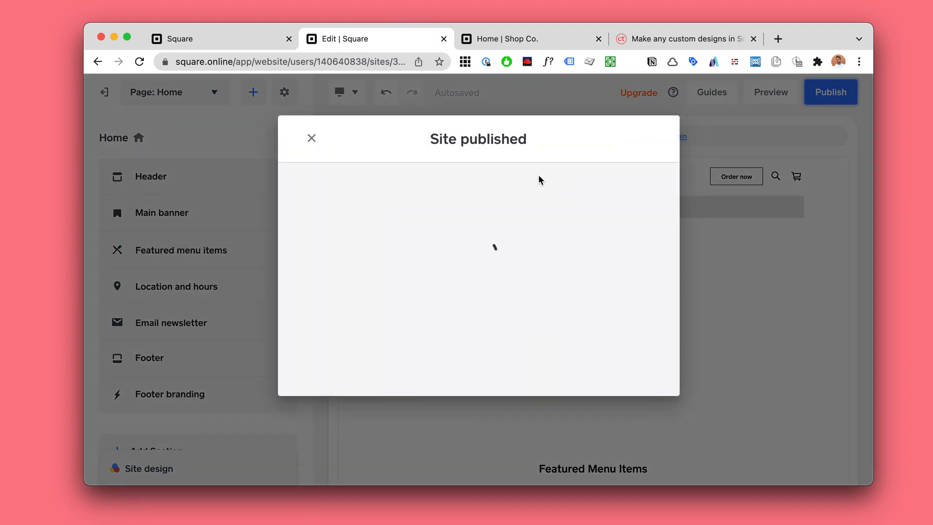
right_click(456, 250)
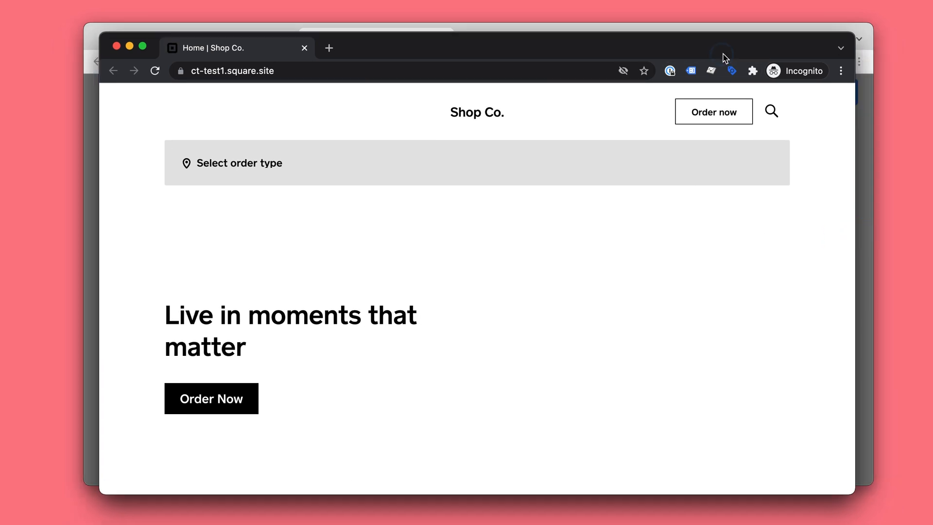
Step: Dismiss the order type prompt and choose a pickup order type on the live Shop Co. site
scroll(down, 3)
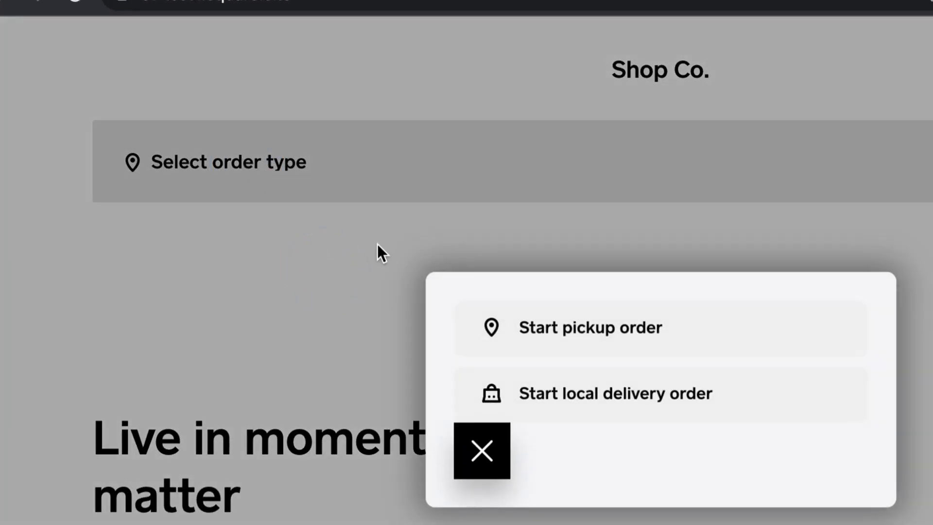
click(481, 450)
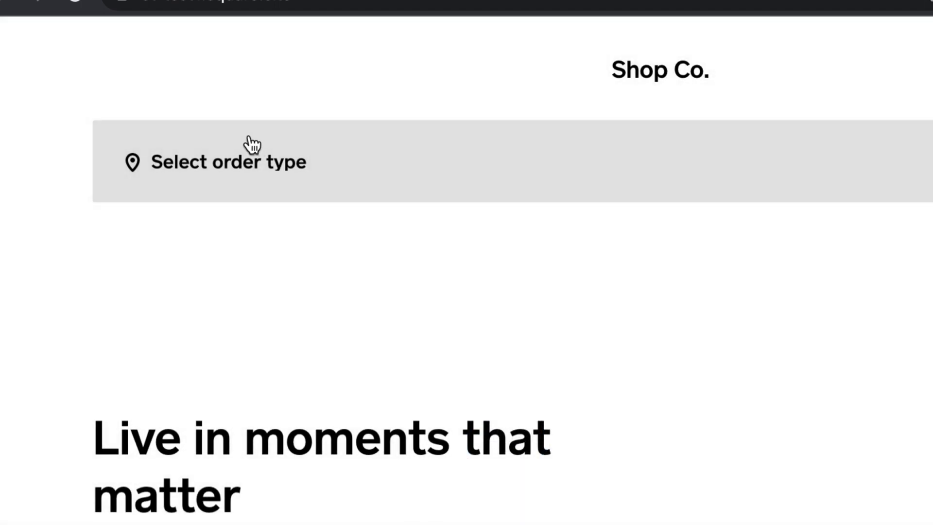
click(228, 161)
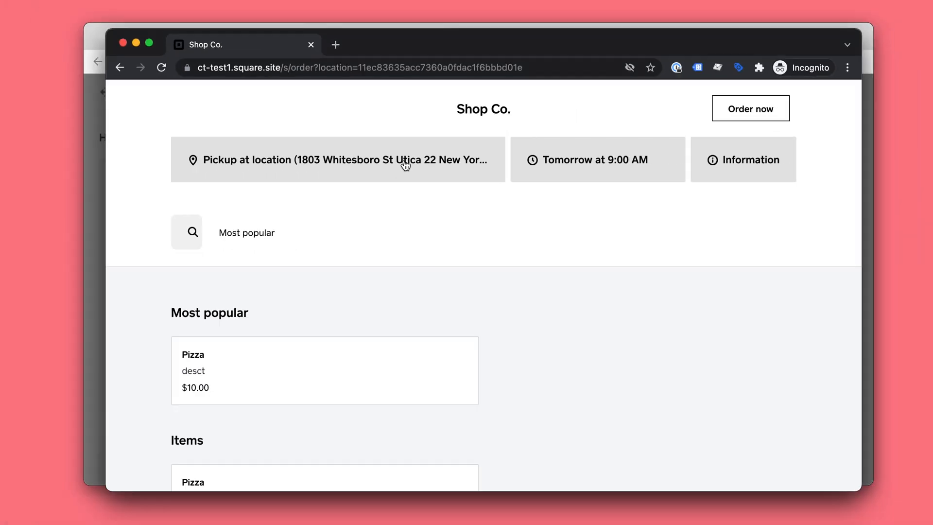
Step: Scroll to the footer to confirm the orange Sign Up button, then return to the Home page
scroll(down, 3)
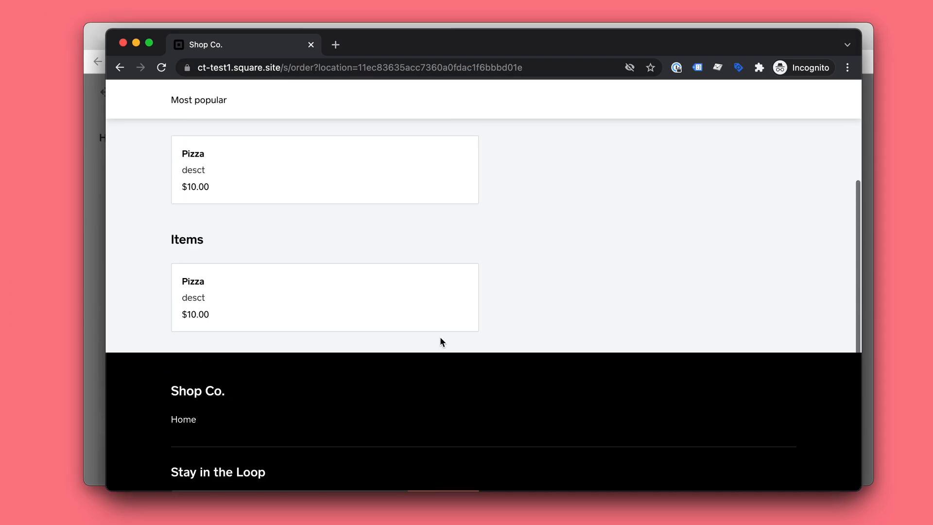
scroll(down, 3)
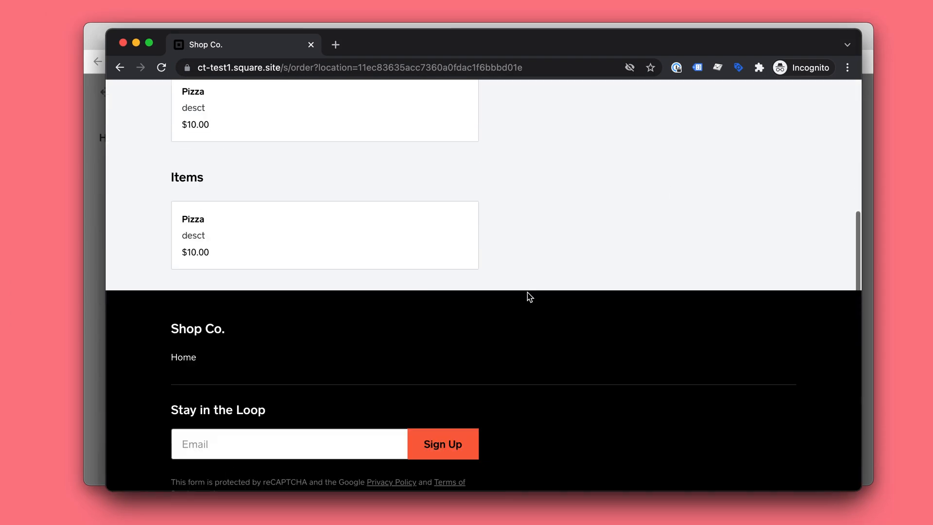
click(184, 357)
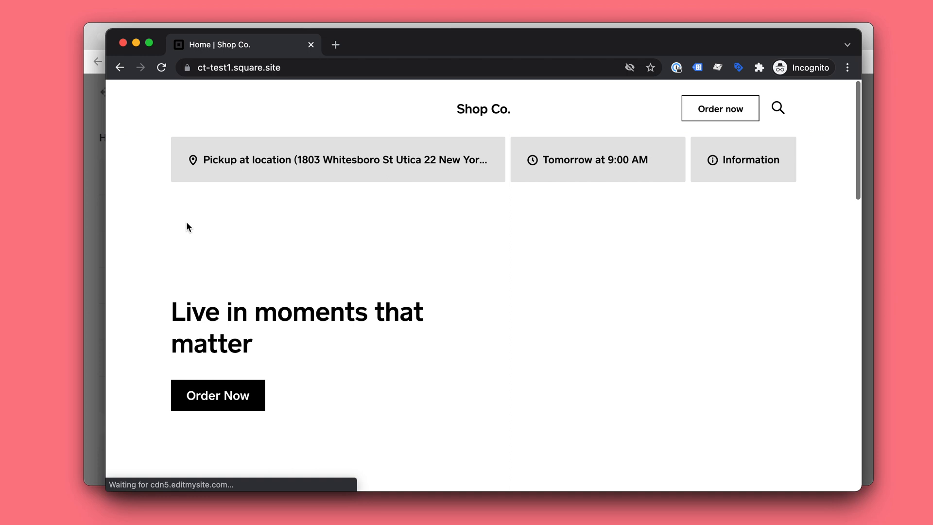
click(743, 159)
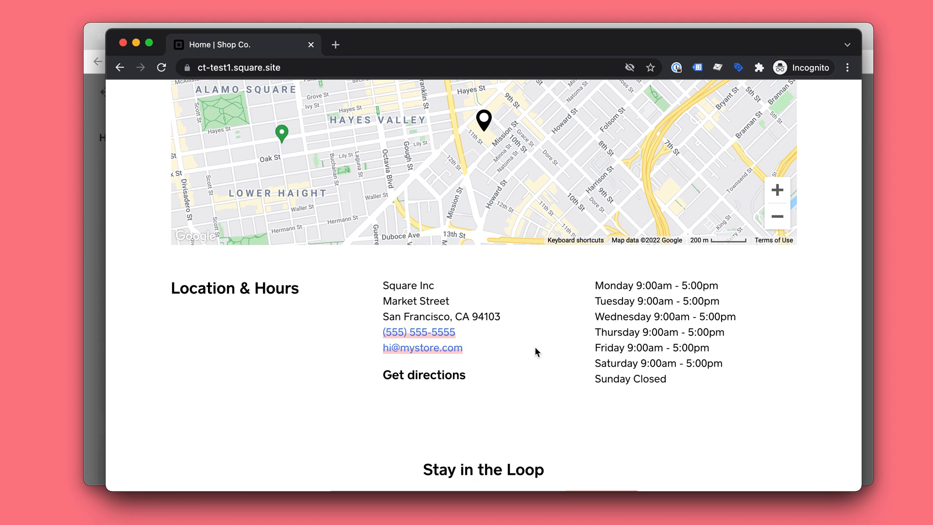
mouse_move(673, 197)
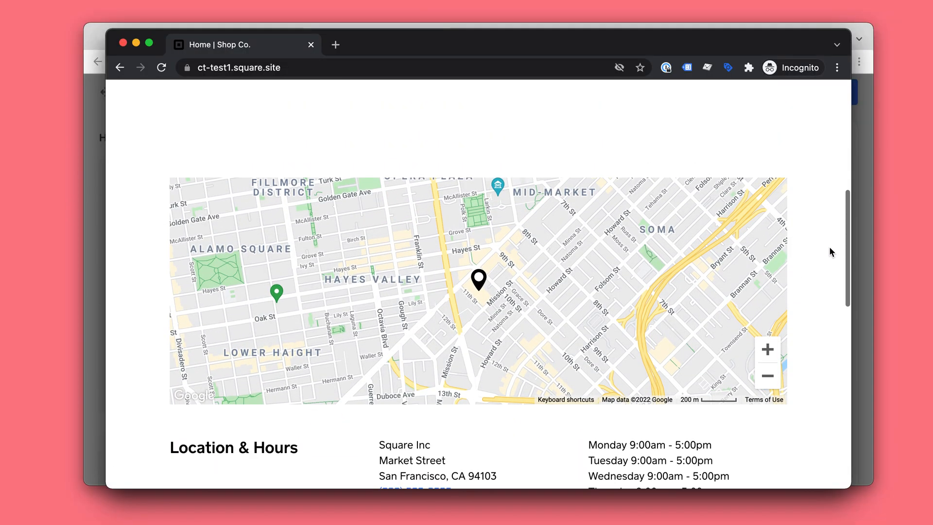
scroll(up, 3)
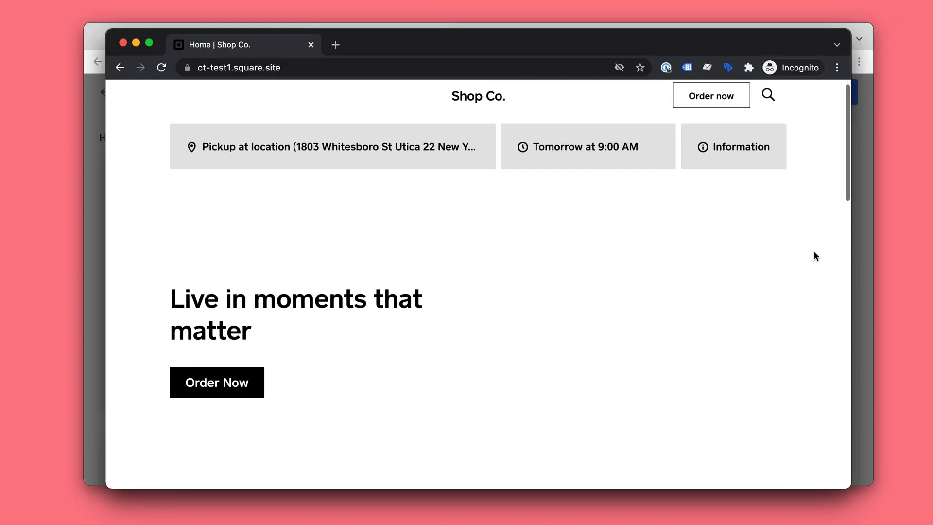
scroll(down, 3)
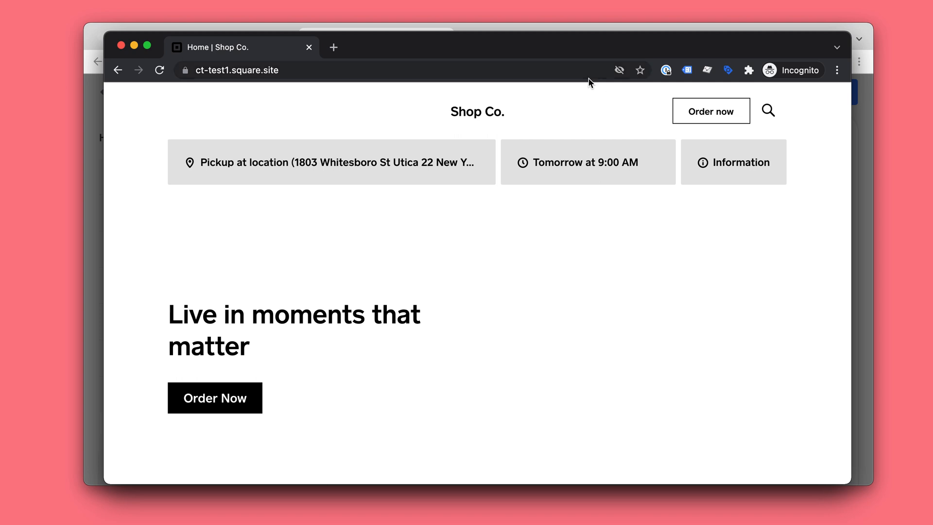
scroll(down, 3)
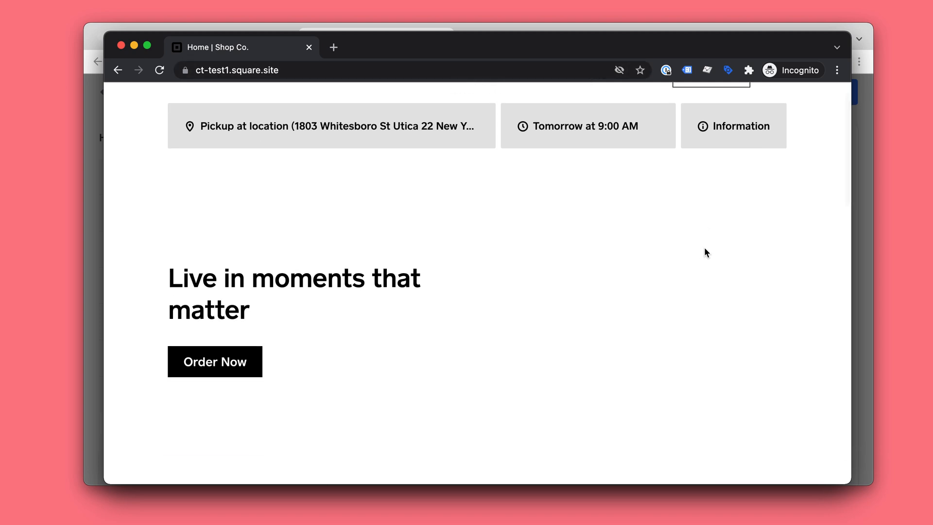
scroll(down, 3)
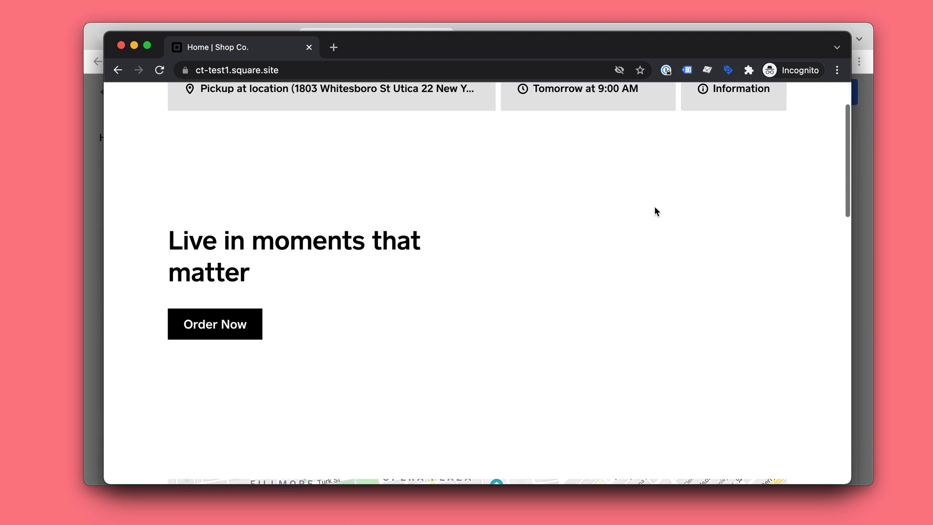
Step: Give the h1 an inline font-size, trying 12px then 82px, so the headline fits on one line
key(F12)
text(fon)
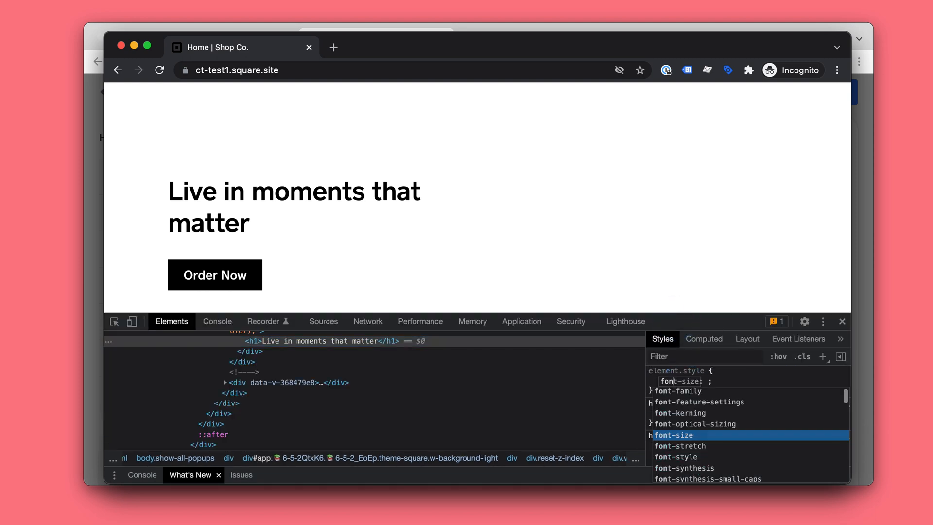
text(12px)
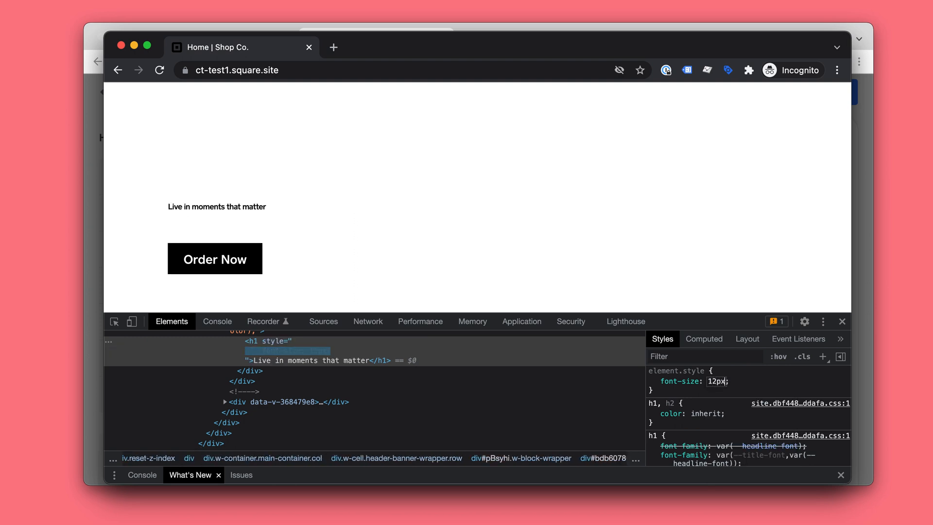
text(82px)
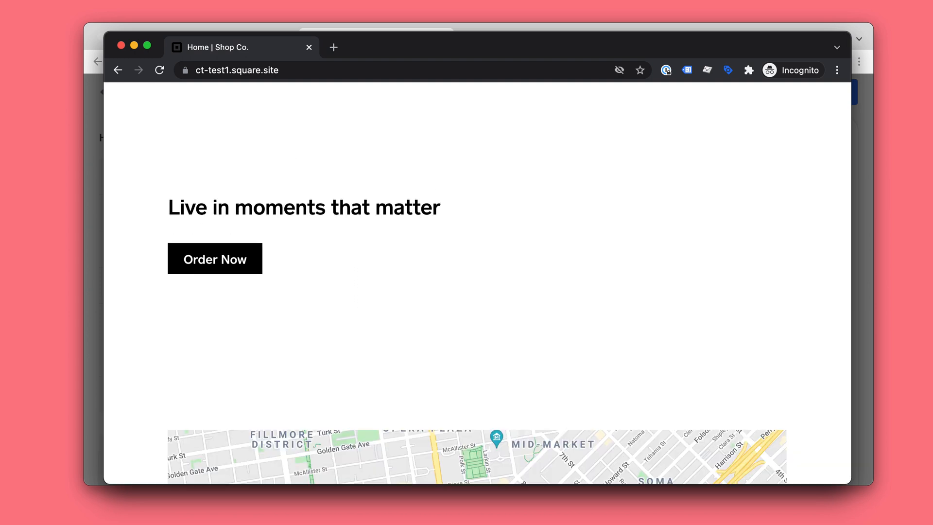
mouse_move(635, 311)
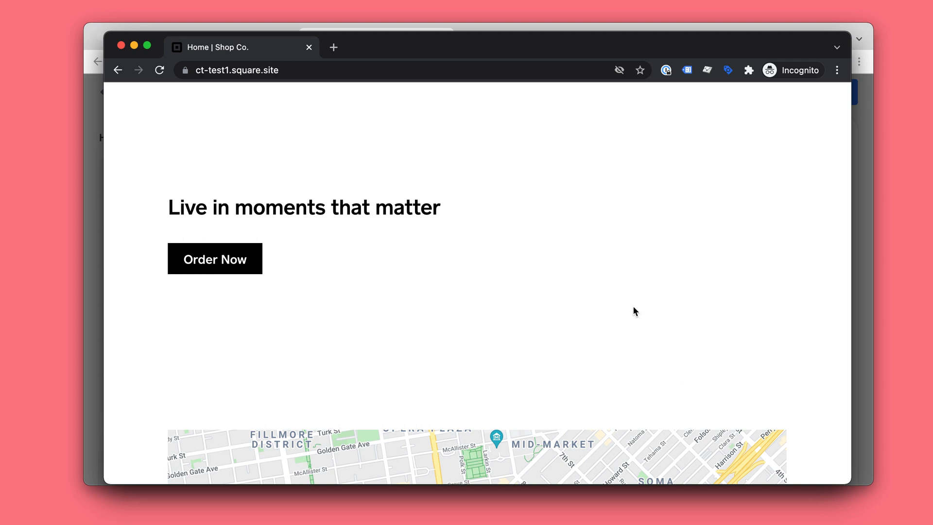